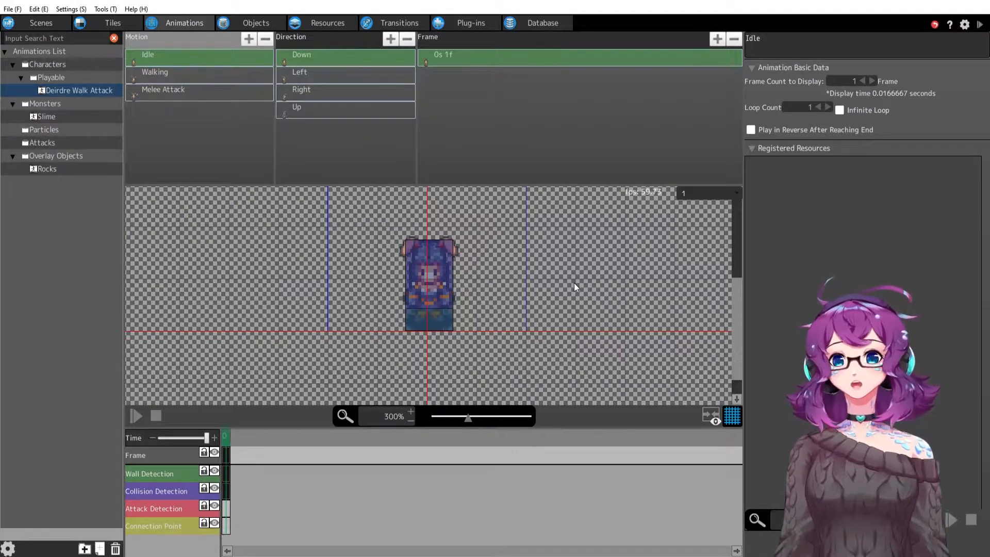
pyautogui.moveTo(517, 297)
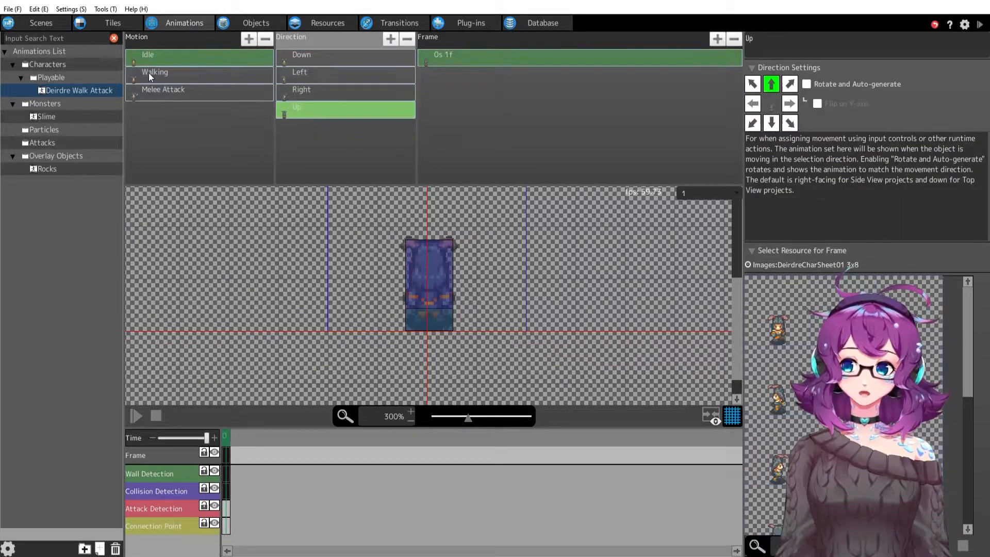
# Review Deirdre's Idle, Walking and Melee Attack motions in the Animations editor
pyautogui.click(155, 72)
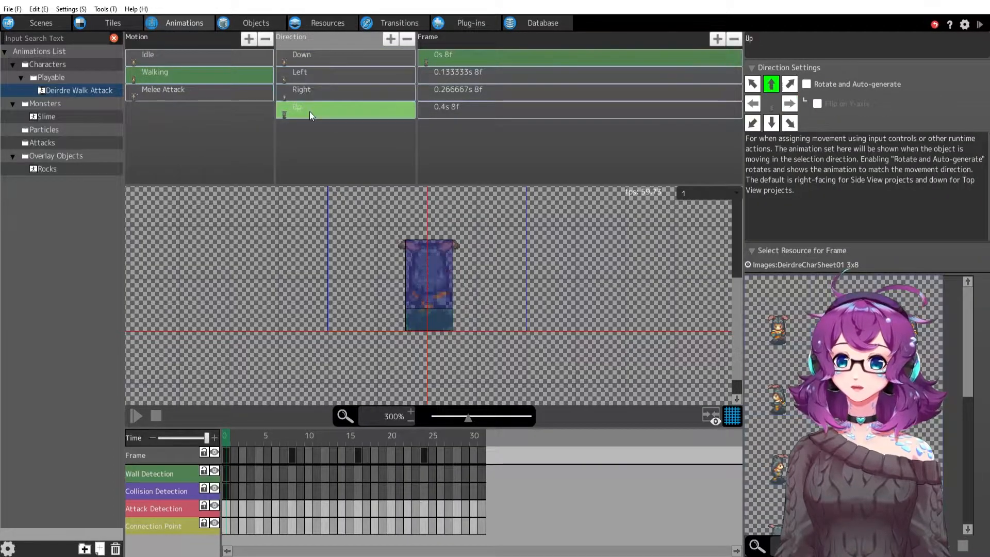
pyautogui.click(162, 89)
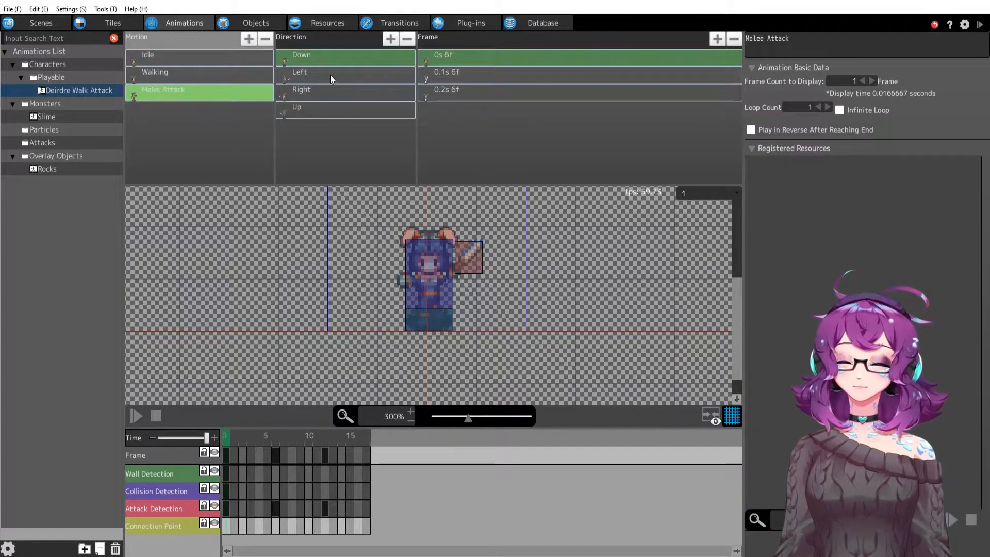
pyautogui.click(148, 55)
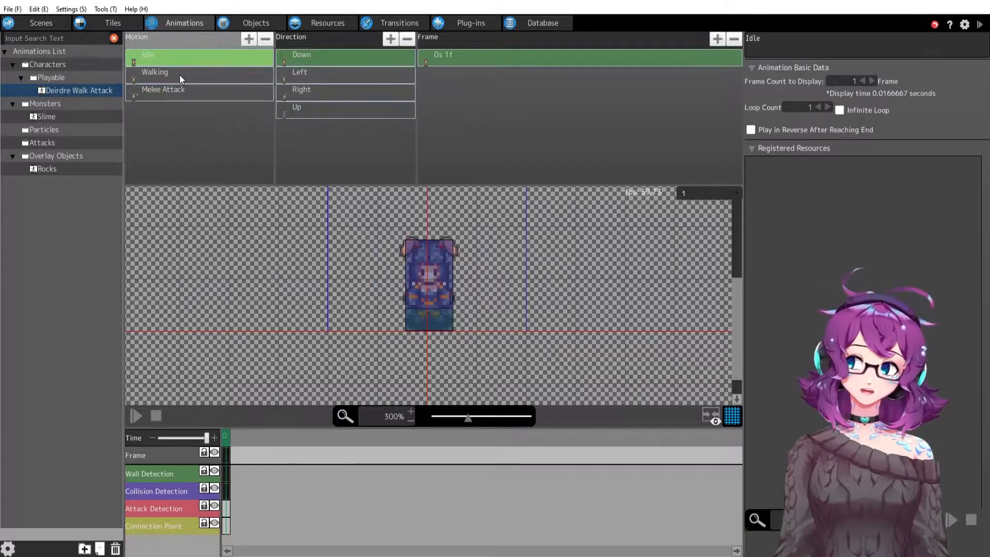
pyautogui.click(183, 72)
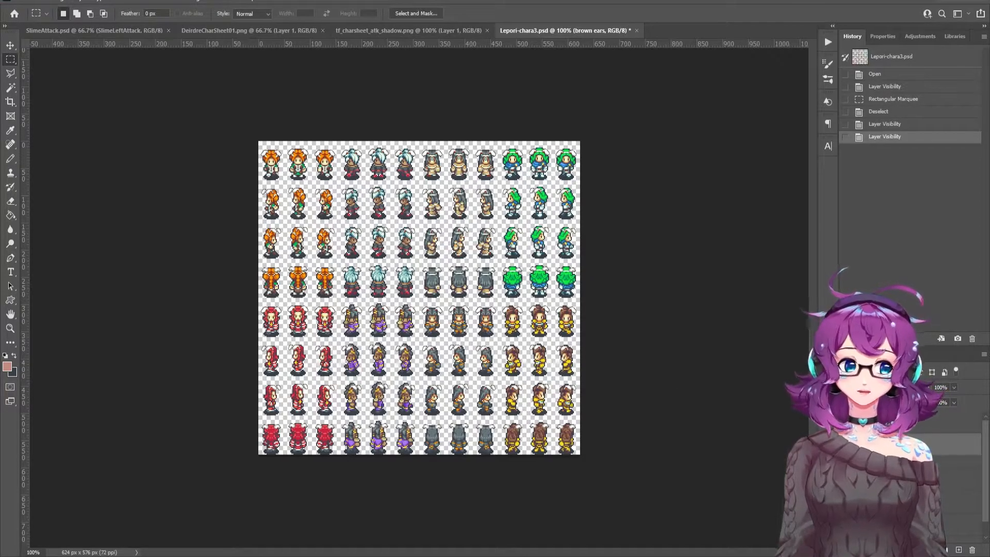
# Toggle character sheet layers, then show DeirdreCharSheet01 under Resources > Images > Characters
pyautogui.click(884, 136)
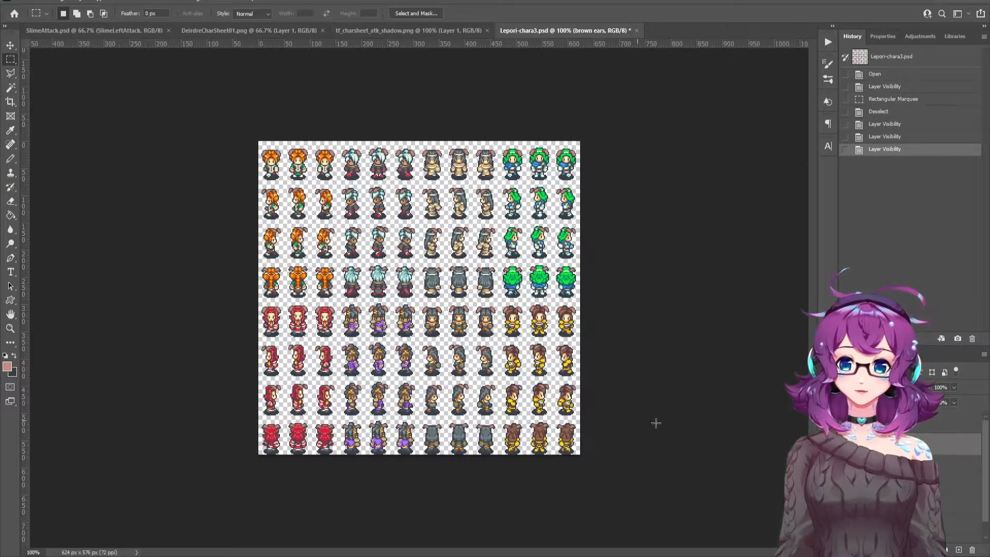
pyautogui.click(884, 161)
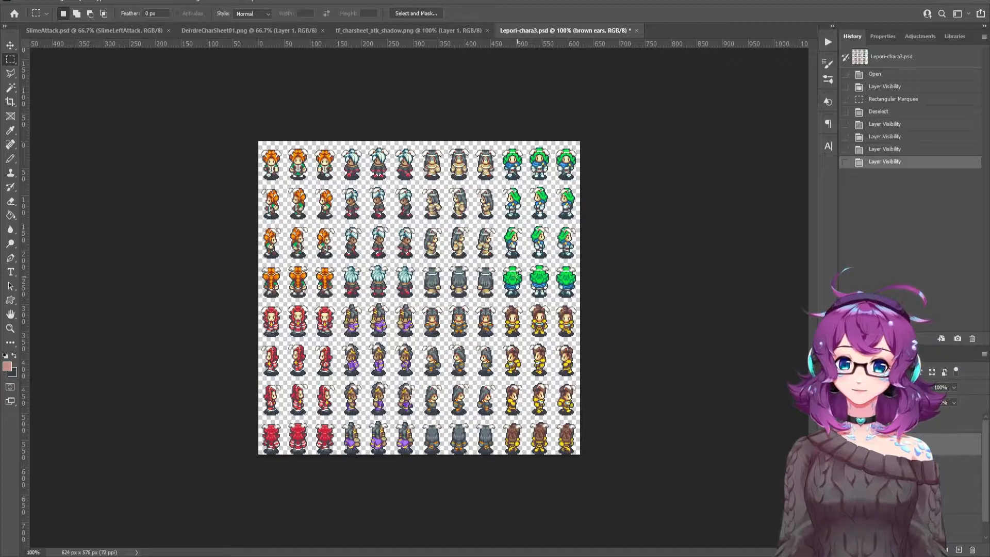
pyautogui.moveTo(632, 311)
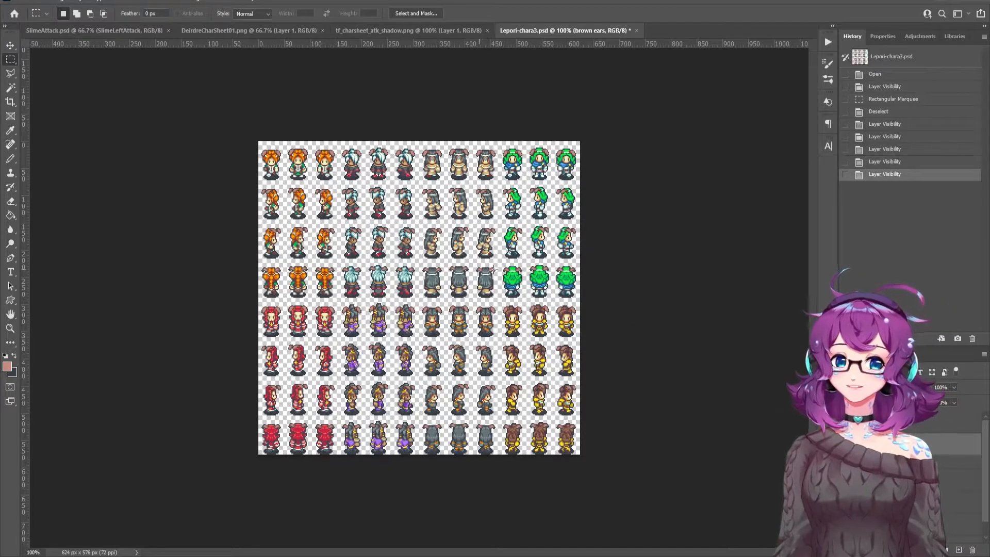
pyautogui.moveTo(419, 305); pyautogui.dragTo(521, 453)
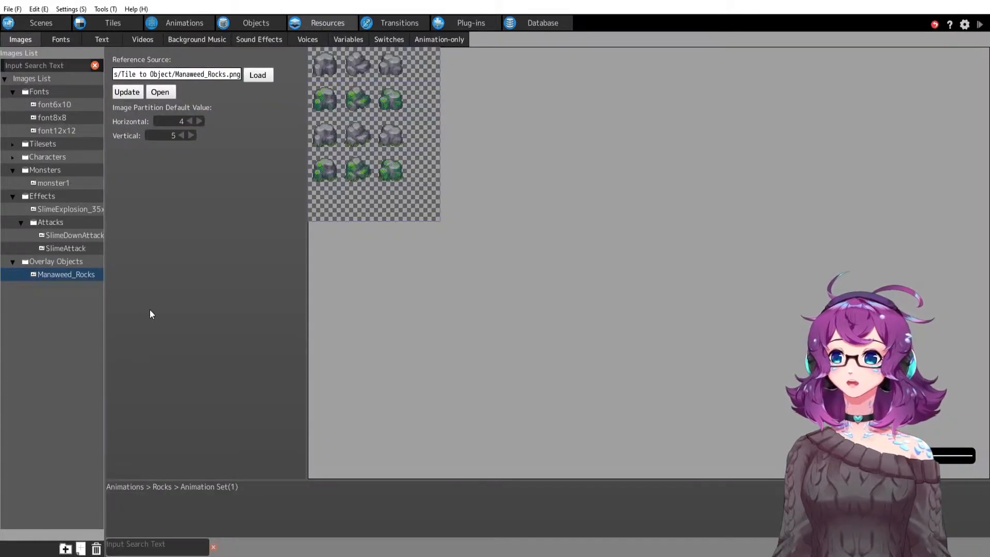
pyautogui.click(48, 157)
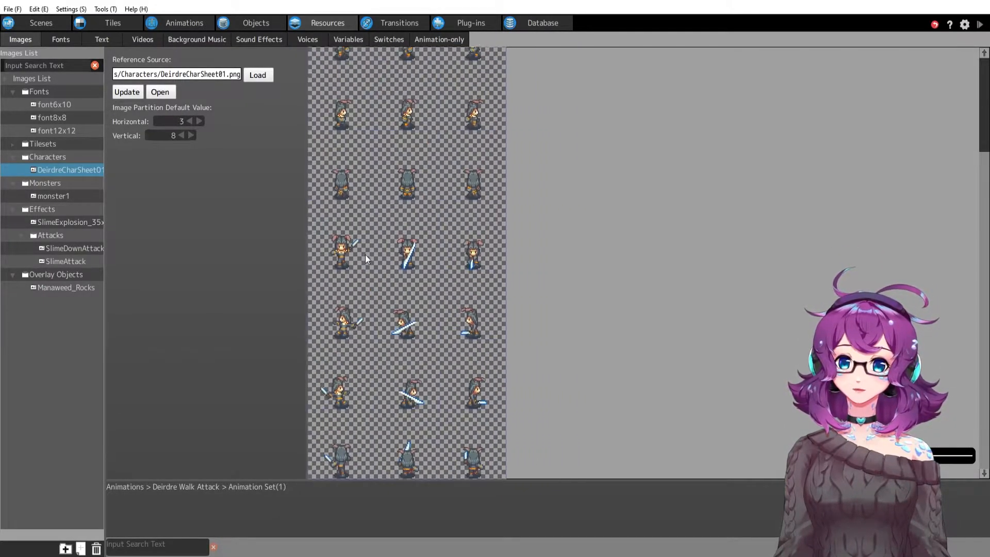
pyautogui.moveTo(443, 247)
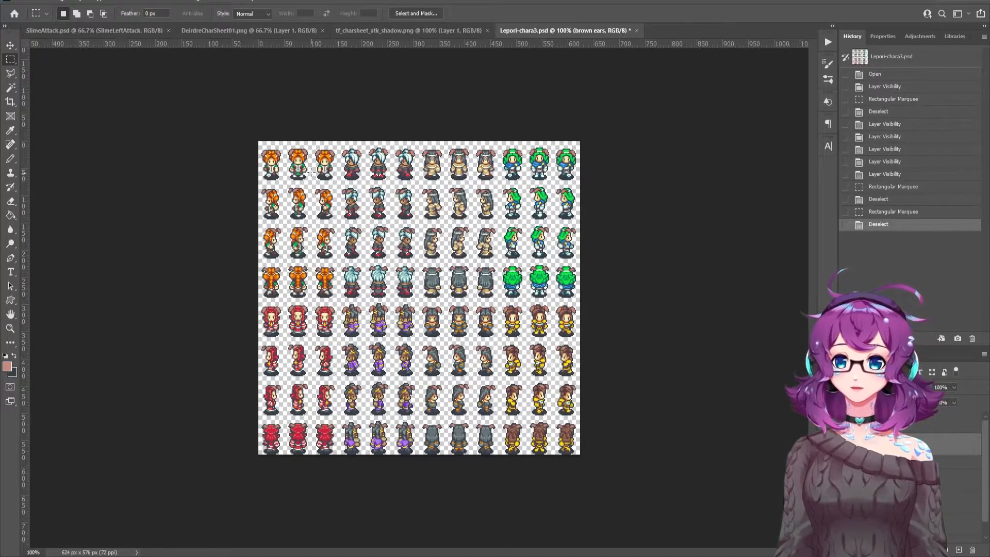
pyautogui.moveTo(258, 142); pyautogui.dragTo(577, 179)
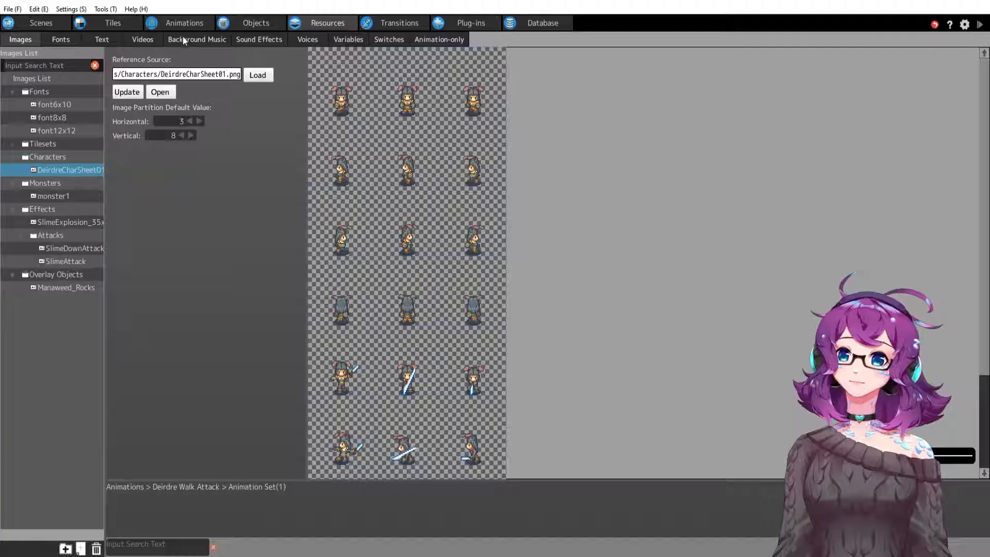
# Add a new motion to Deirdre's animations and name it 'Walking for Devlog'
pyautogui.click(184, 23)
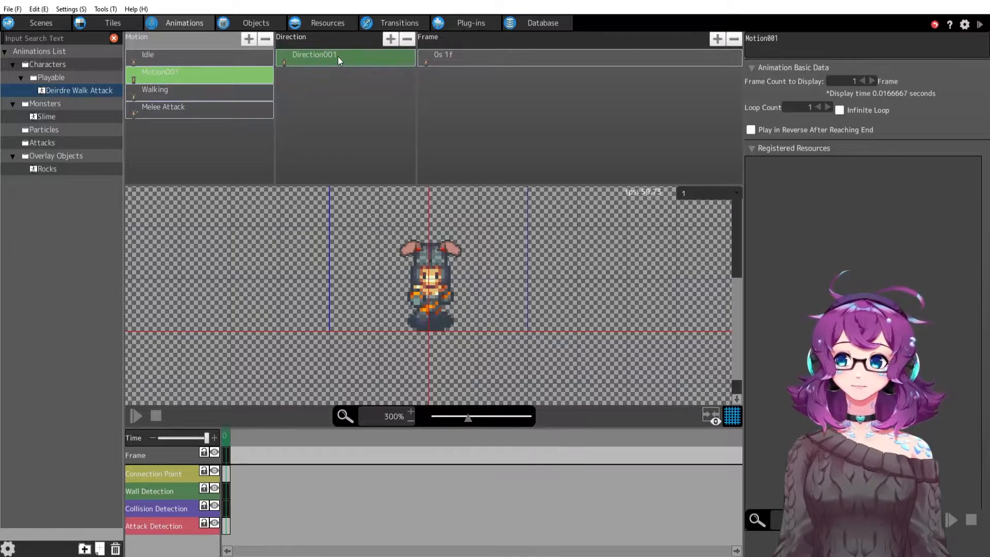
pyautogui.moveTo(393, 81)
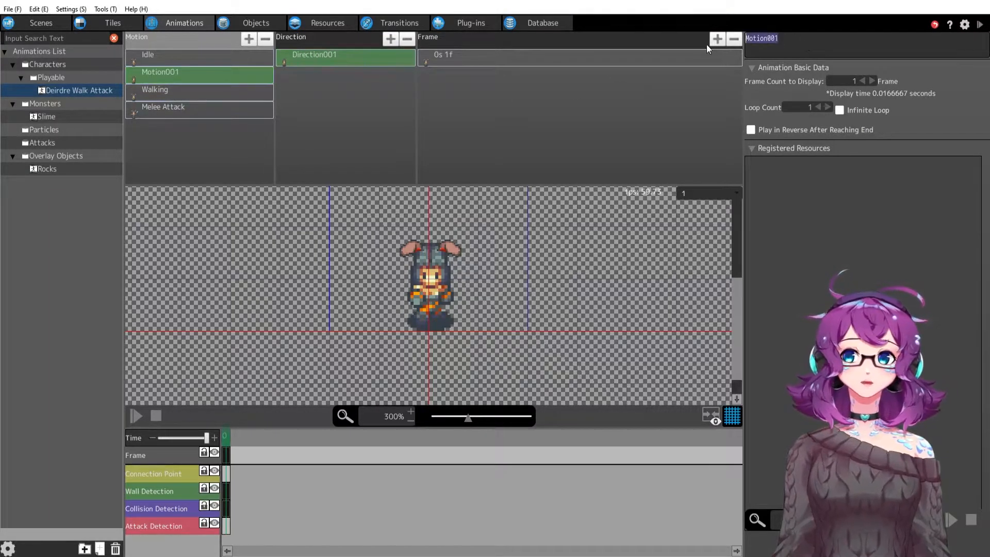
pyautogui.write('Walking for')
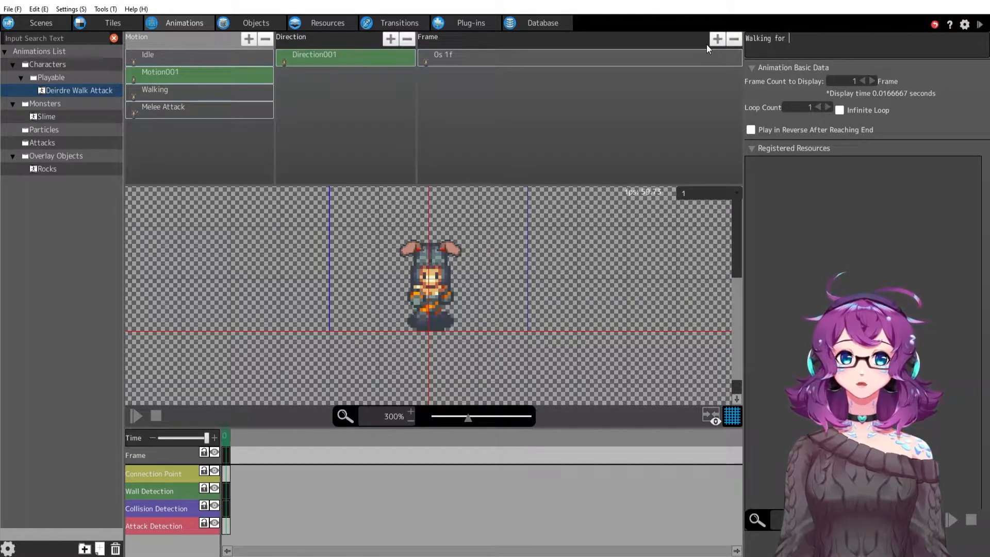
pyautogui.write('Vid')
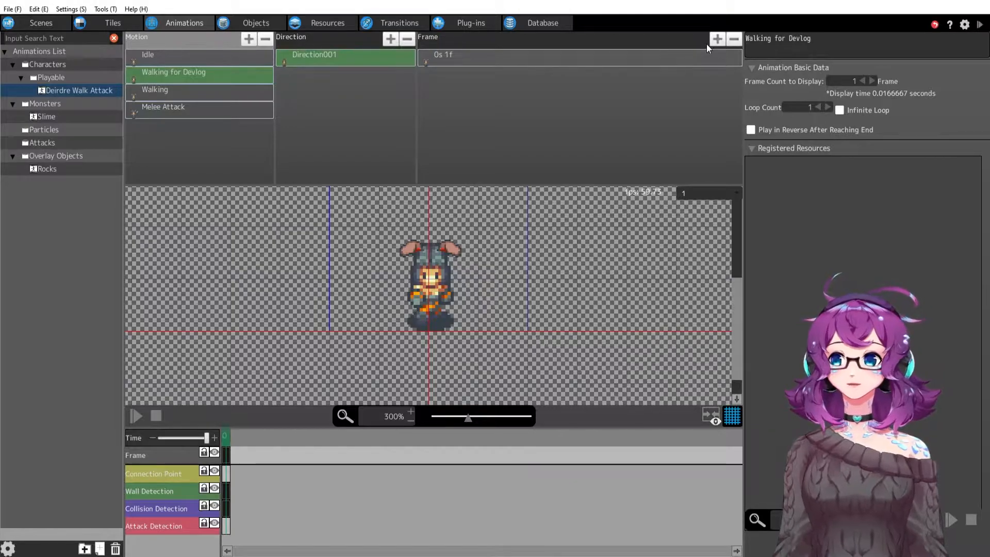
pyautogui.click(313, 58)
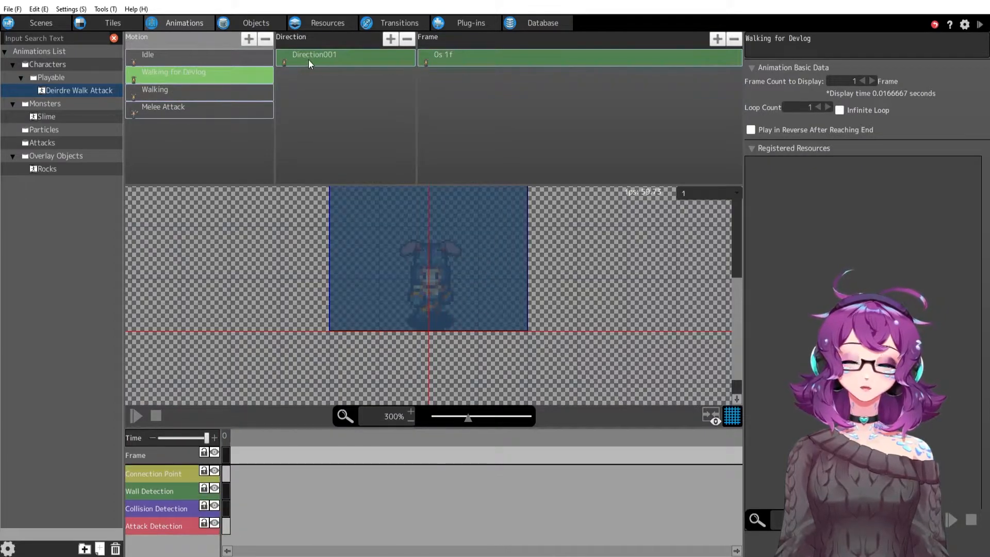
# Set the new motion's Direction001 to face Down and select its first frame
pyautogui.click(313, 55)
pyautogui.write('Down')
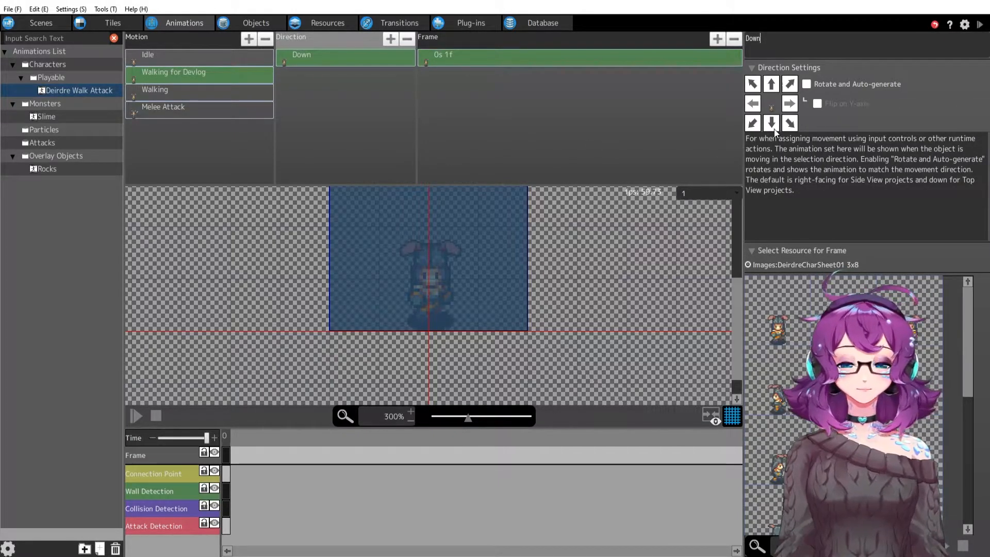
pyautogui.click(771, 123)
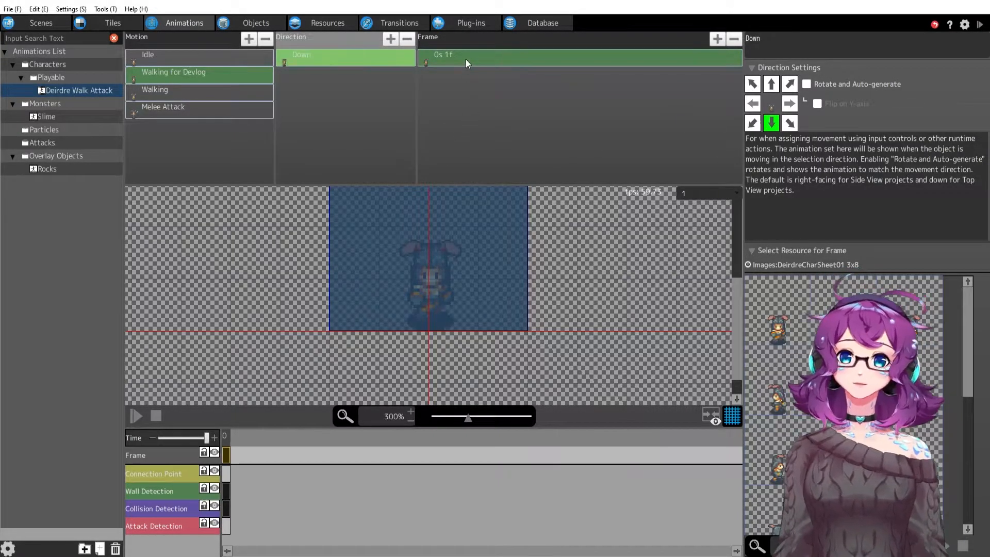
pyautogui.click(443, 56)
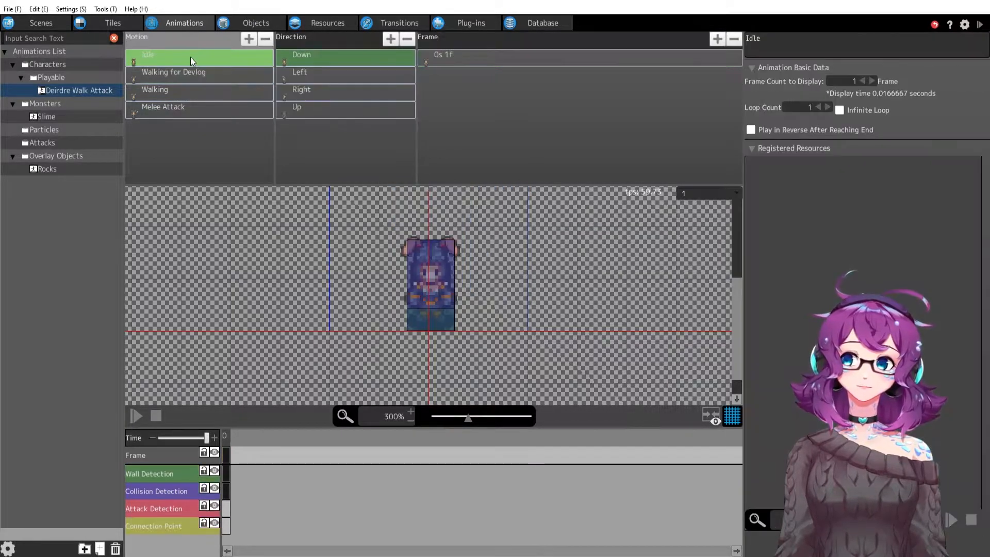
pyautogui.click(173, 72)
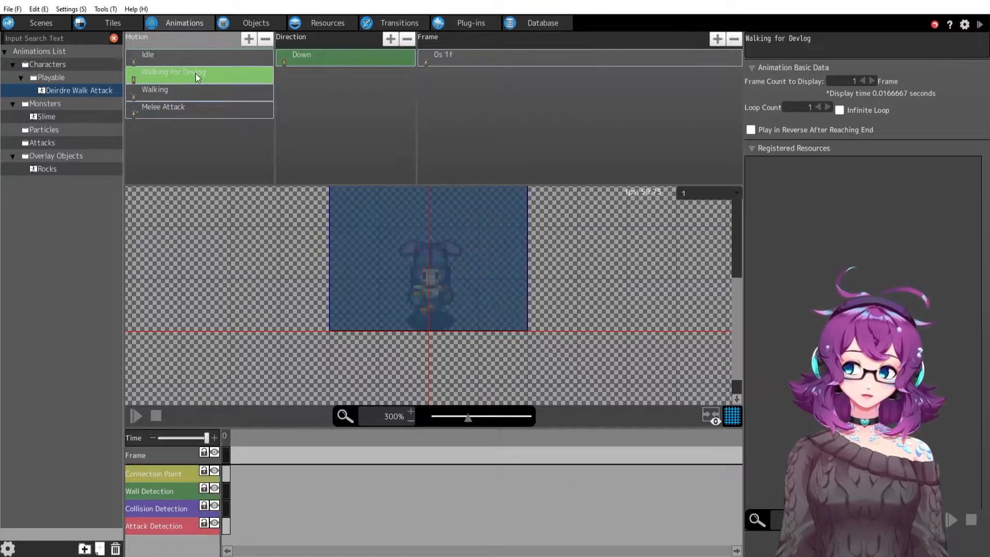
pyautogui.click(444, 55)
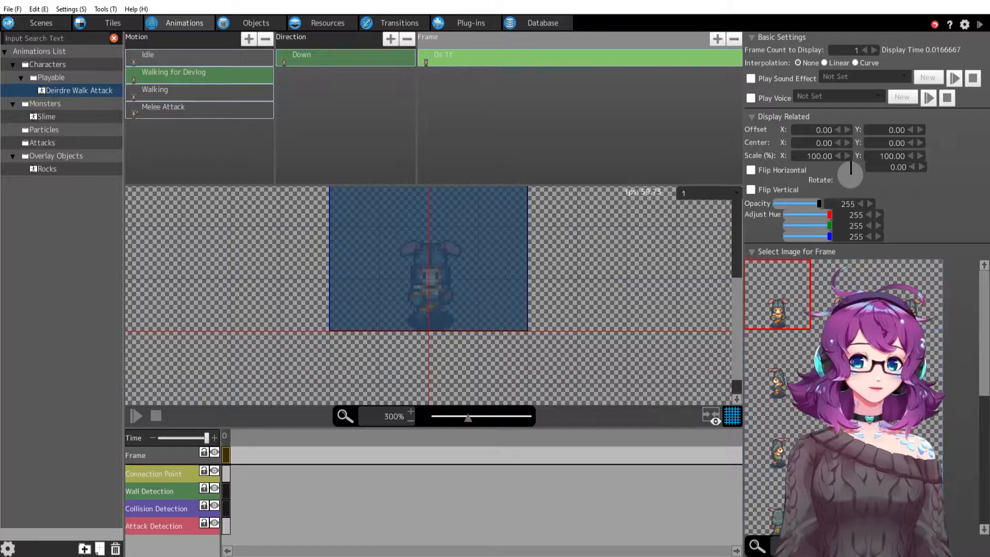
# Assign sprite images to the Down frames and enable Infinite Loop in Animation Basic Data
pyautogui.click(716, 39)
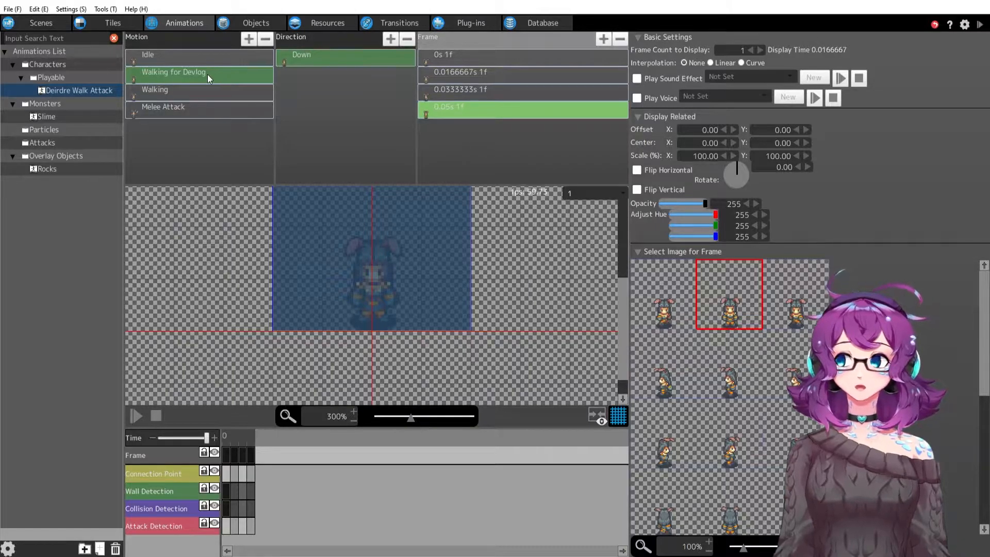
pyautogui.click(173, 71)
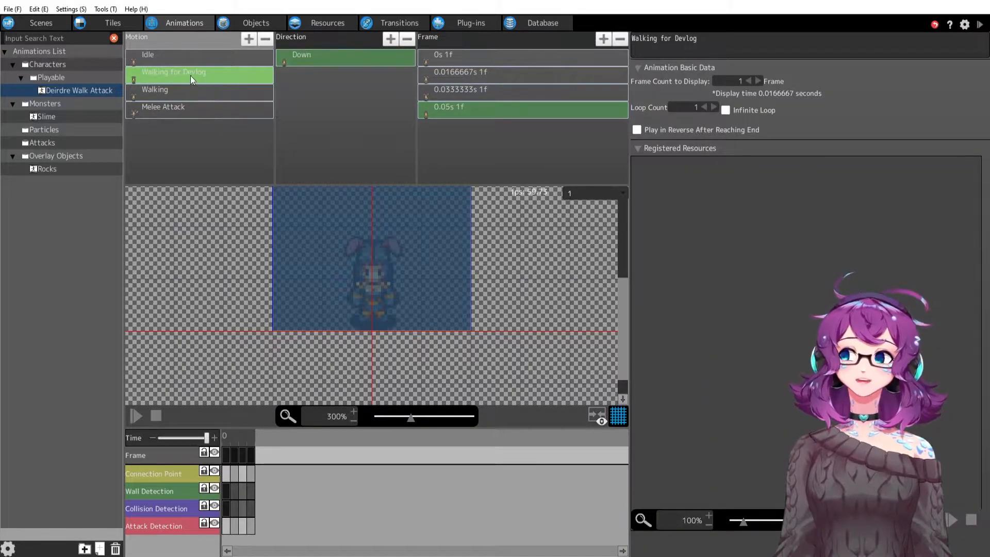
pyautogui.click(724, 110)
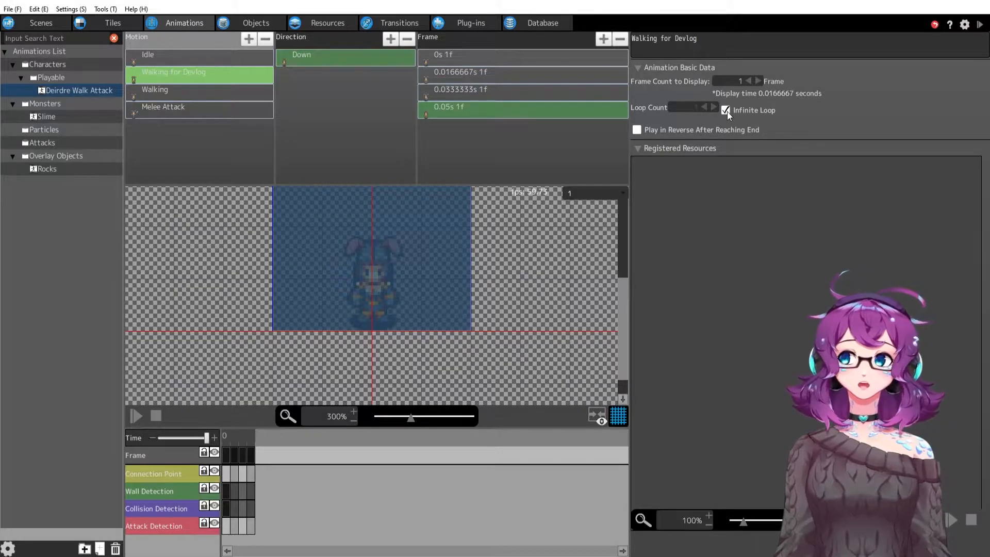
# Preview the Down walking animation from its first frame, then stop playback
pyautogui.click(302, 54)
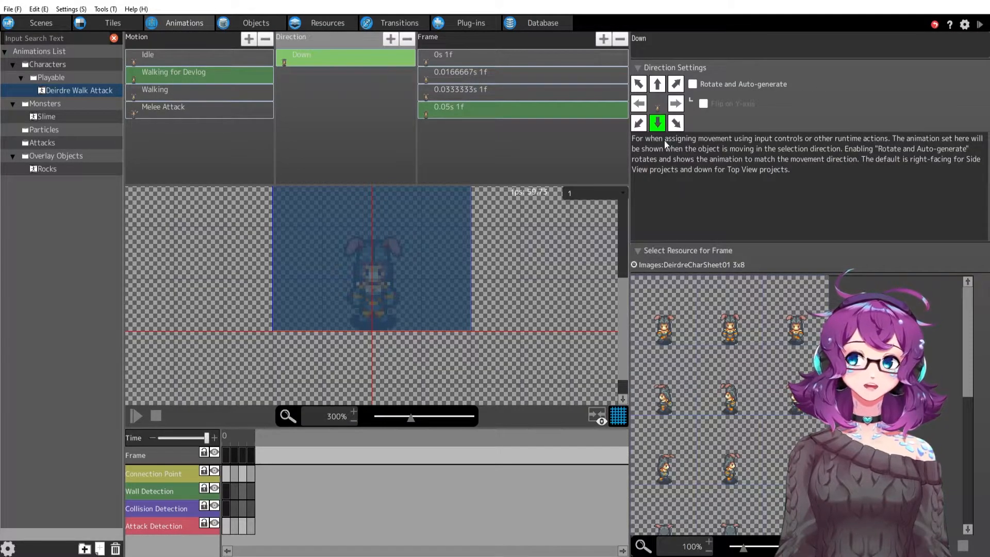
pyautogui.click(448, 55)
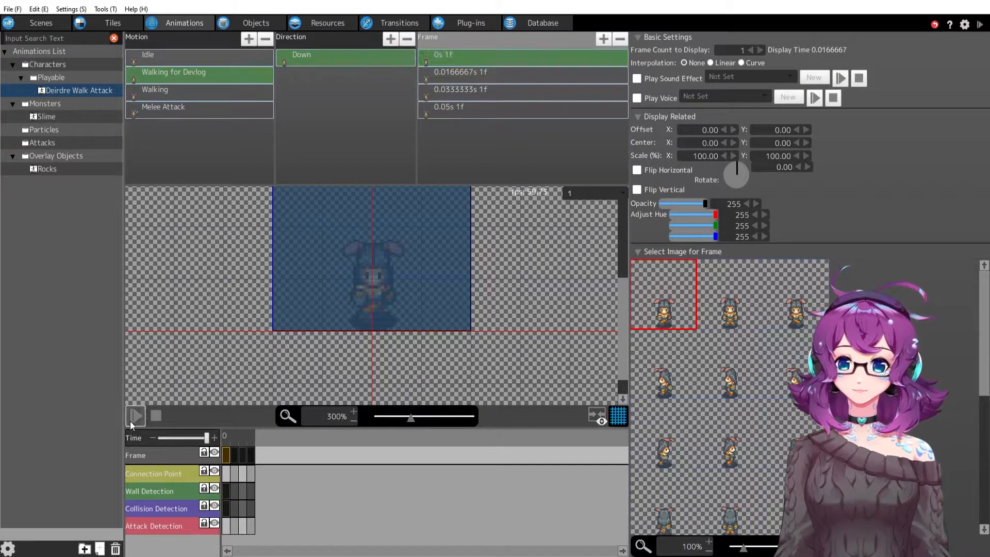
pyautogui.click(134, 416)
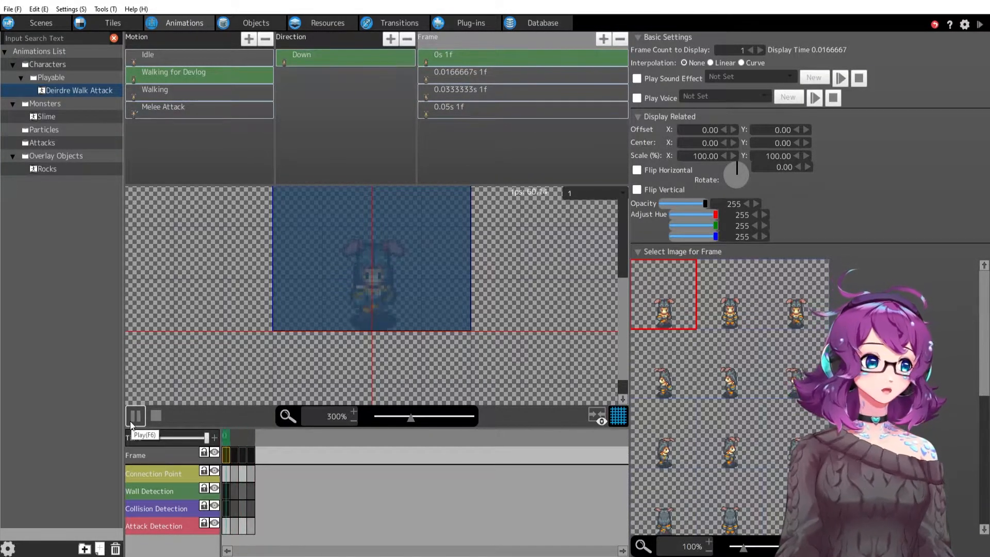
pyautogui.click(136, 415)
pyautogui.write('6')
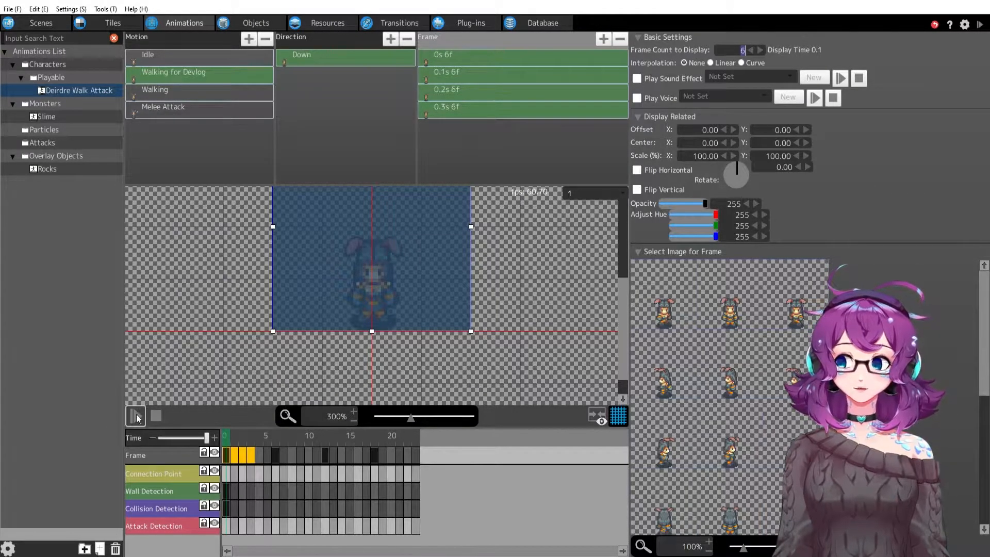
# Raise Frame Count to Display from 6 to 8 and verify it matches the Walking motion's timing
pyautogui.click(136, 416)
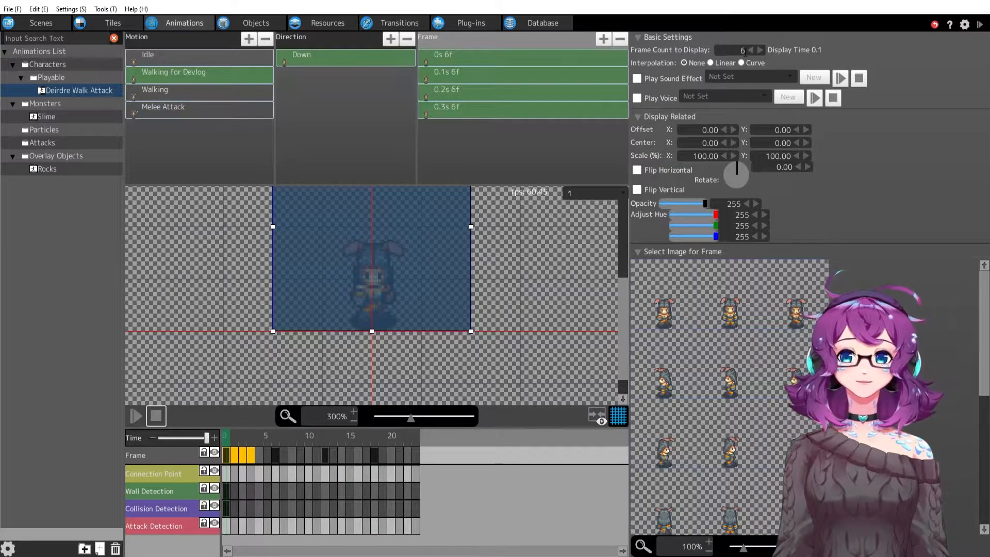
pyautogui.click(753, 49)
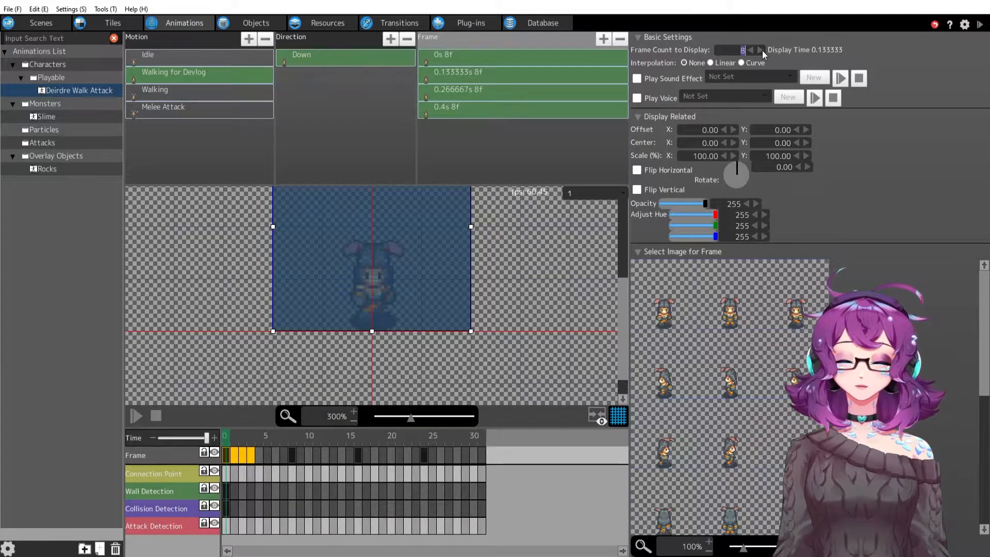
pyautogui.click(135, 415)
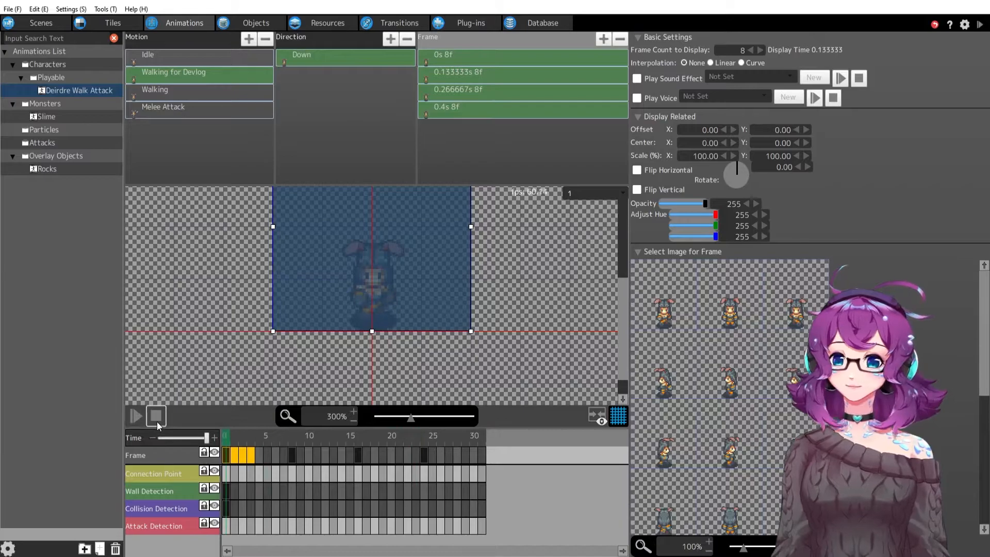
pyautogui.click(155, 89)
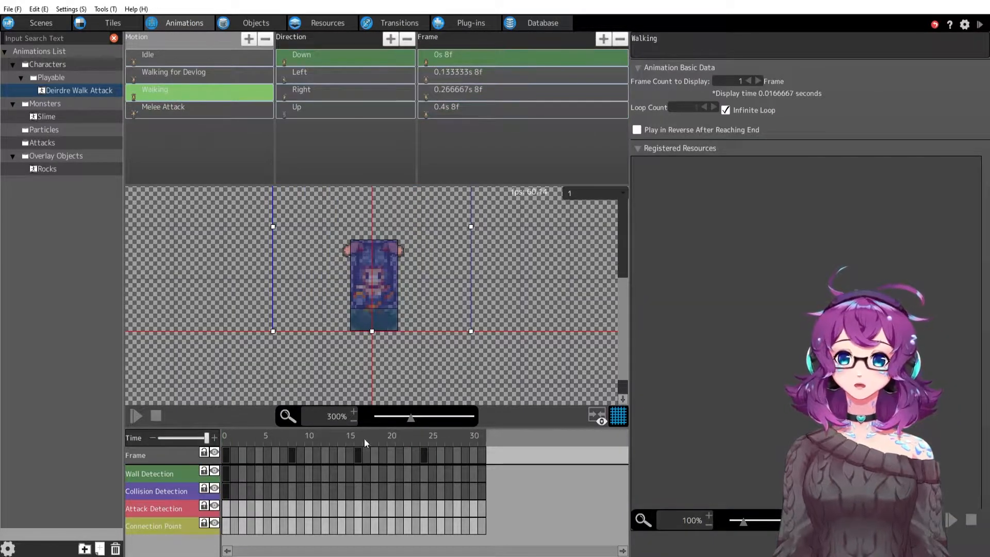
pyautogui.click(225, 455)
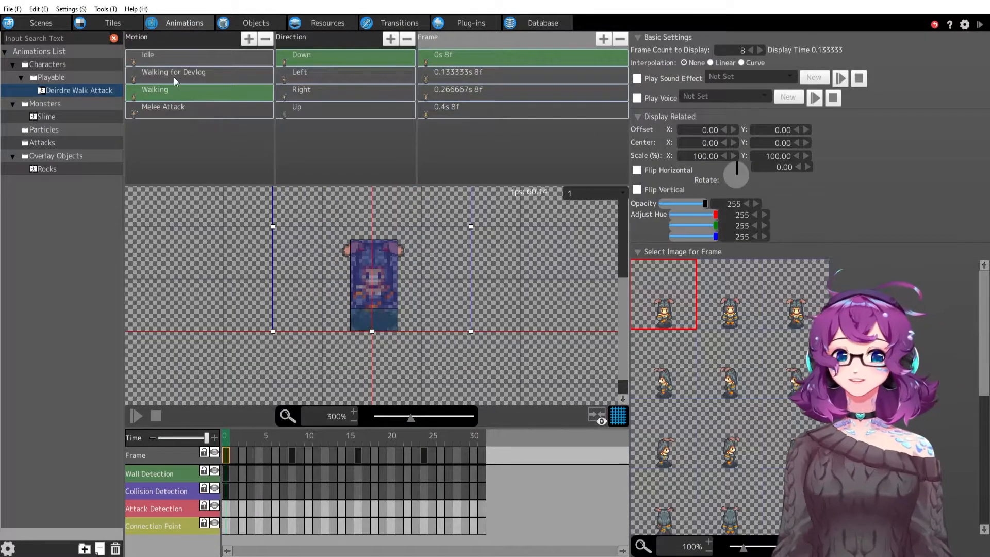
pyautogui.click(173, 71)
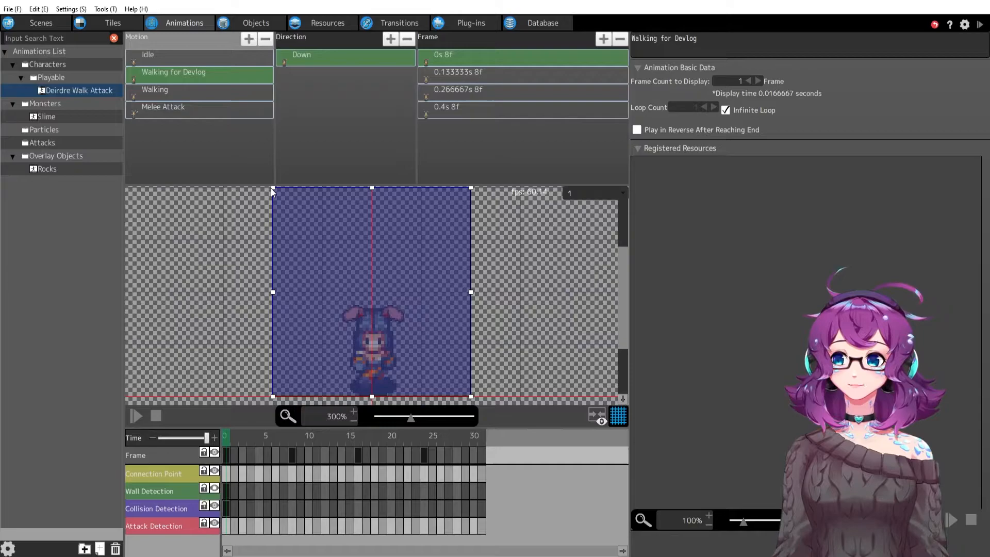
# Shrink frame 1's Collision Detection box to 30×54 fitted around Deirdre's body
pyautogui.click(443, 54)
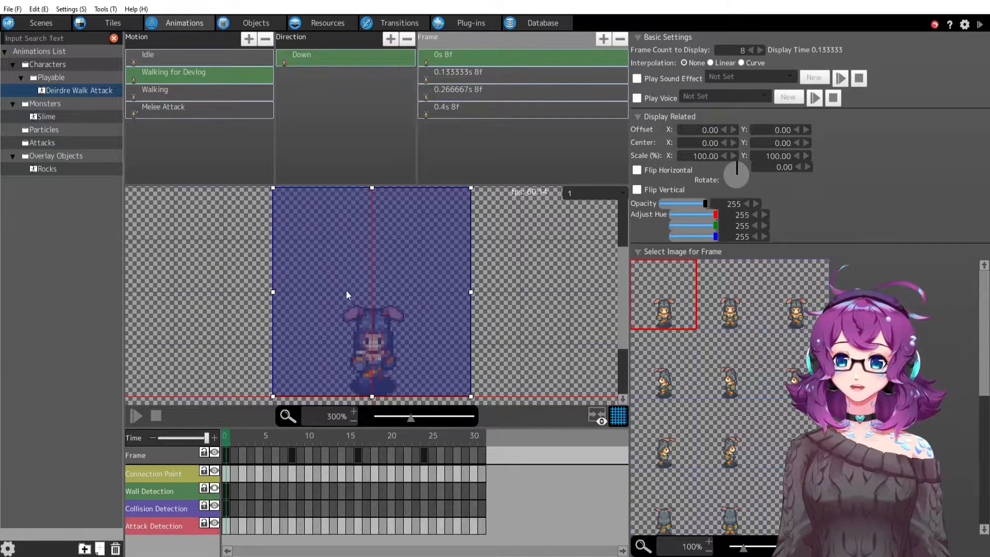
pyautogui.click(226, 507)
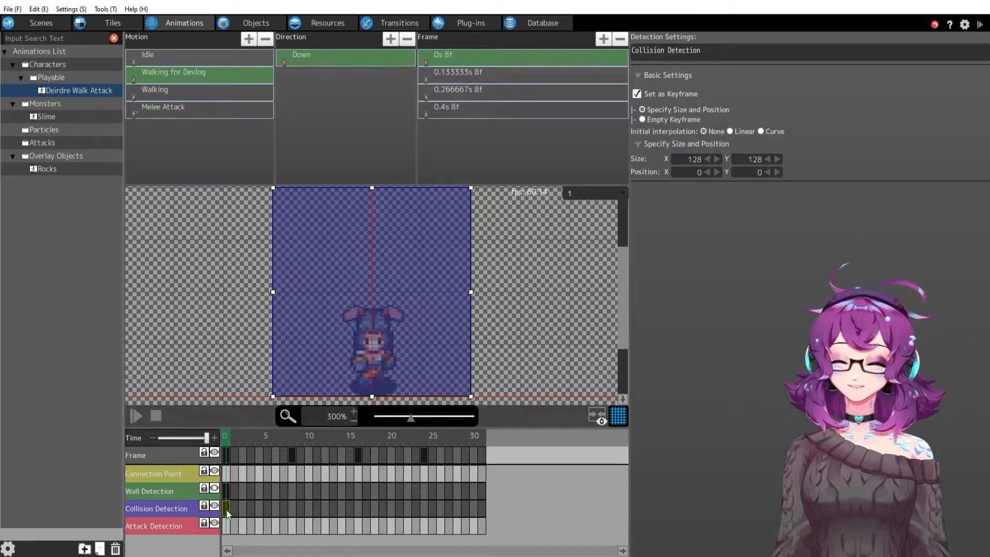
pyautogui.moveTo(272, 188); pyautogui.dragTo(286, 218)
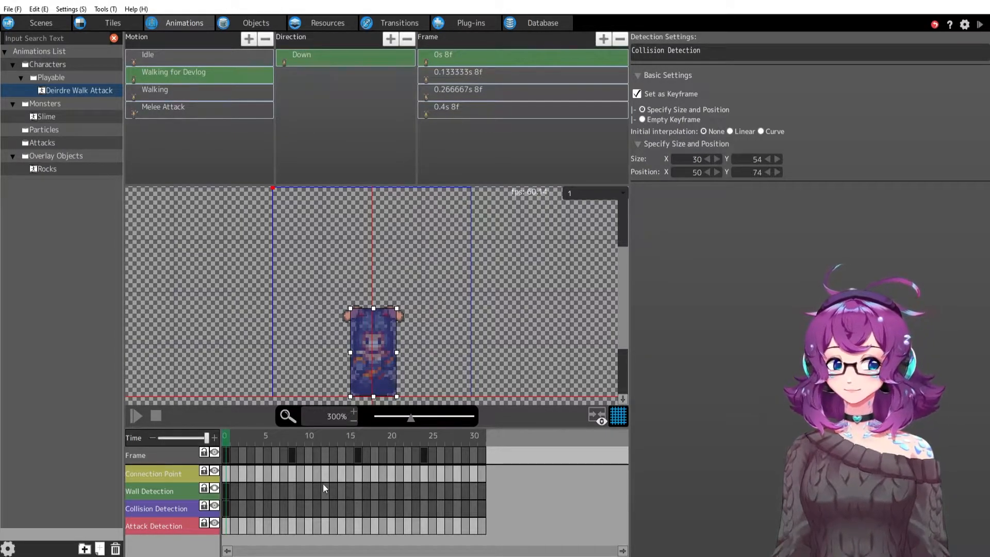
pyautogui.moveTo(230, 514)
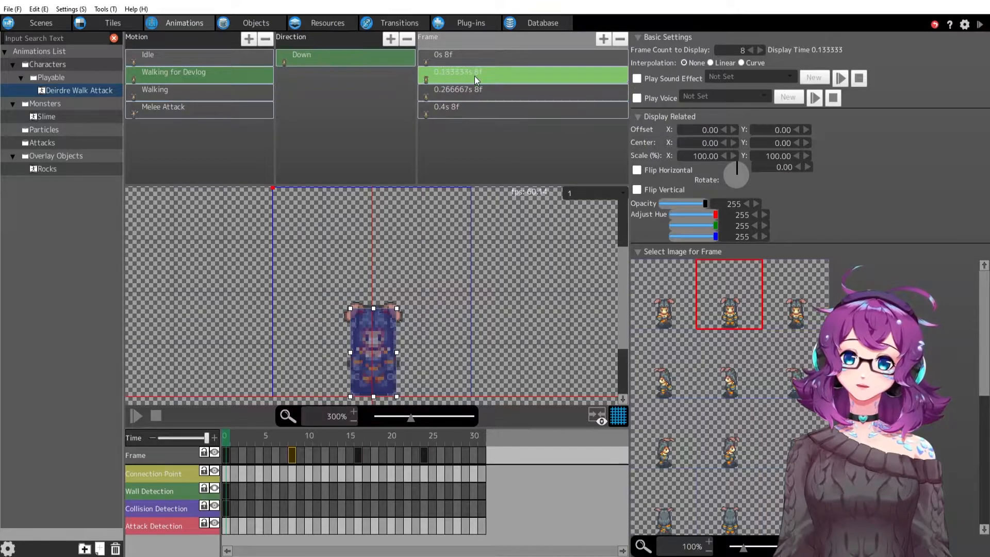
pyautogui.click(446, 55)
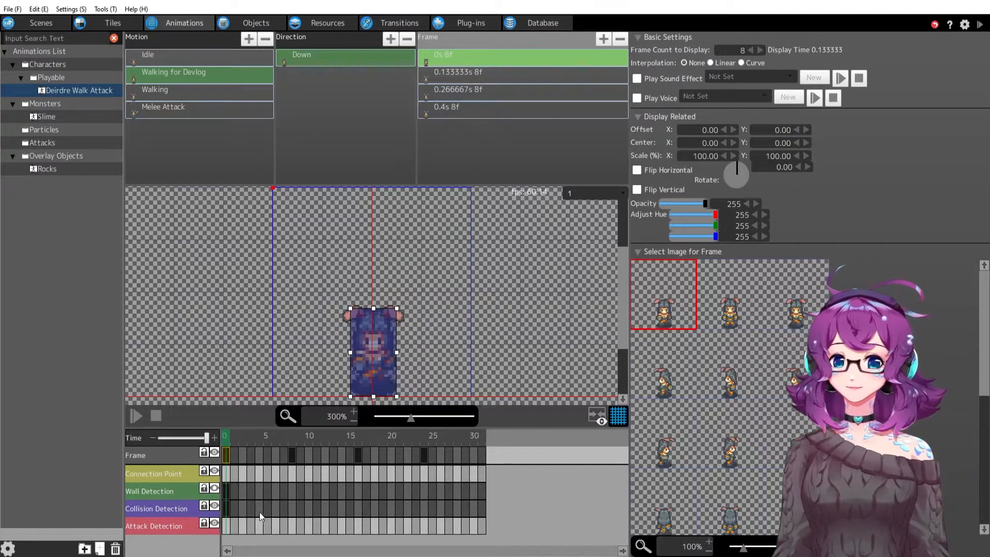
# Resize frame 1's Wall Detection box to a 30×15 strip at Deirdre's feet and check later frames
pyautogui.click(214, 491)
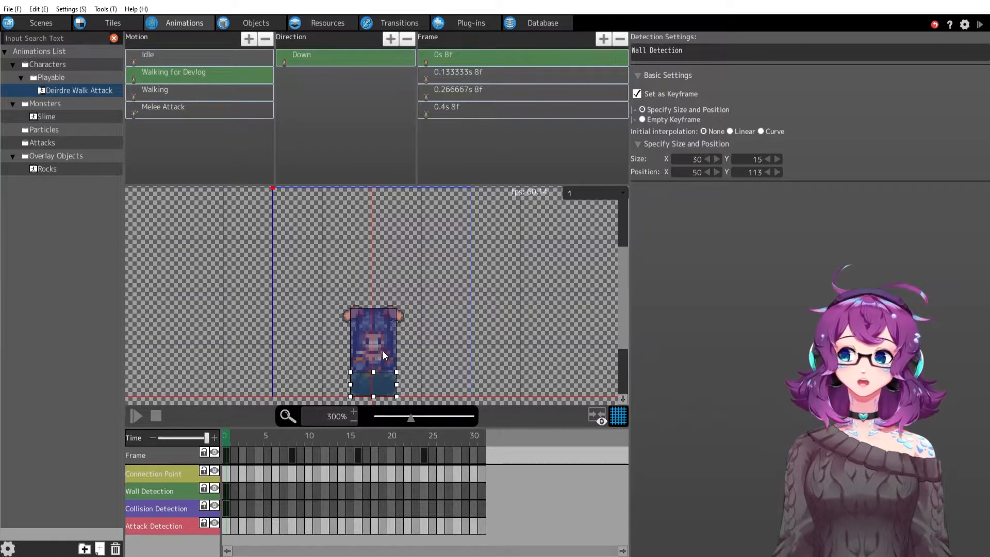
pyautogui.moveTo(384, 349)
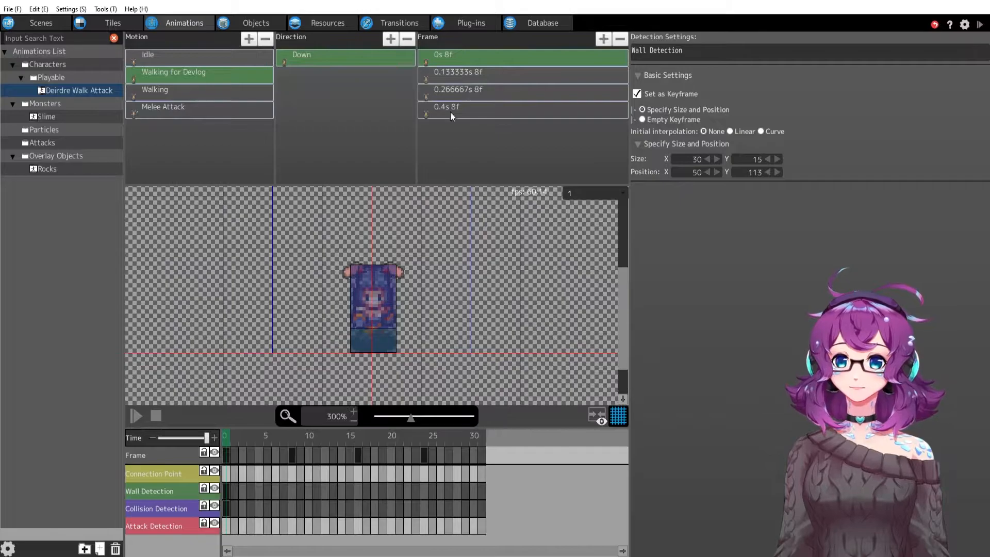
pyautogui.click(458, 89)
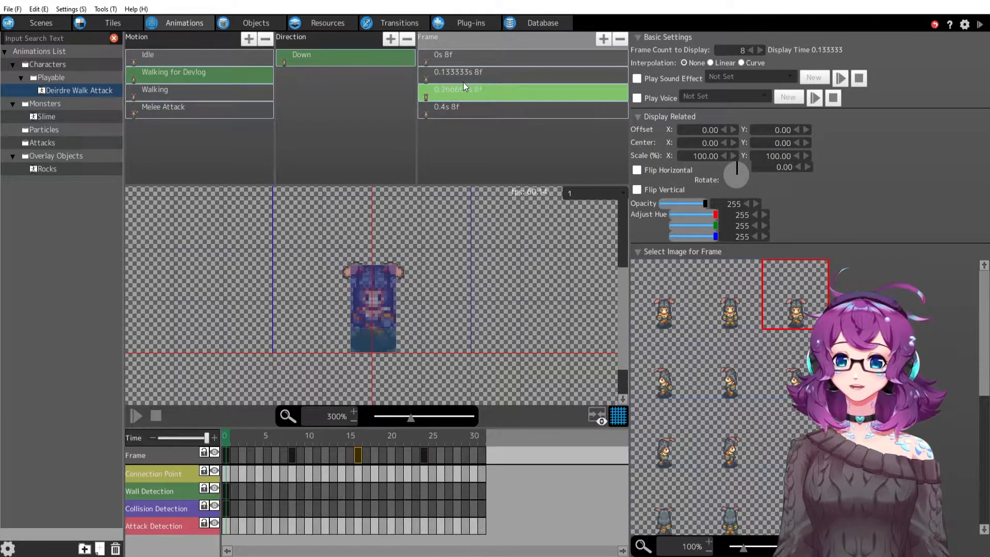
pyautogui.click(443, 54)
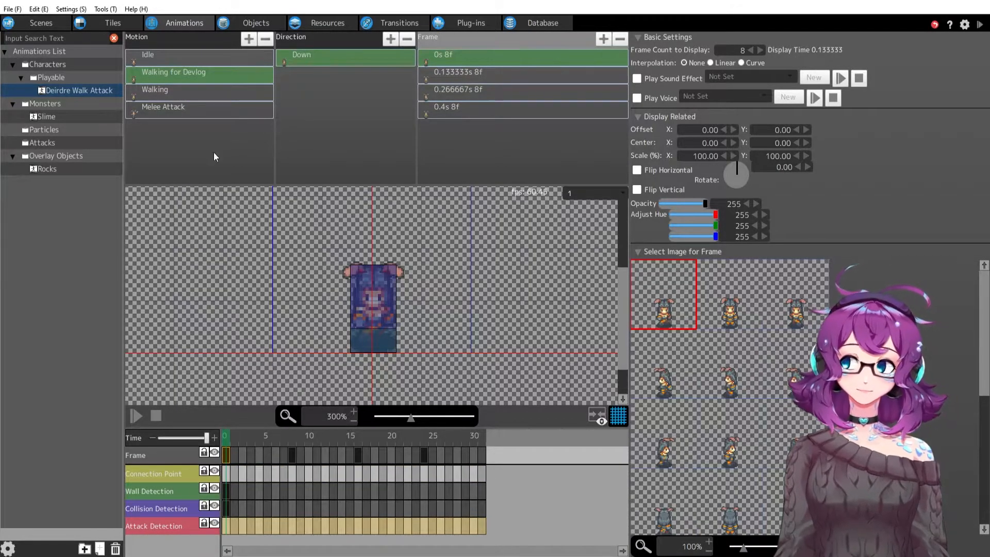
pyautogui.click(163, 106)
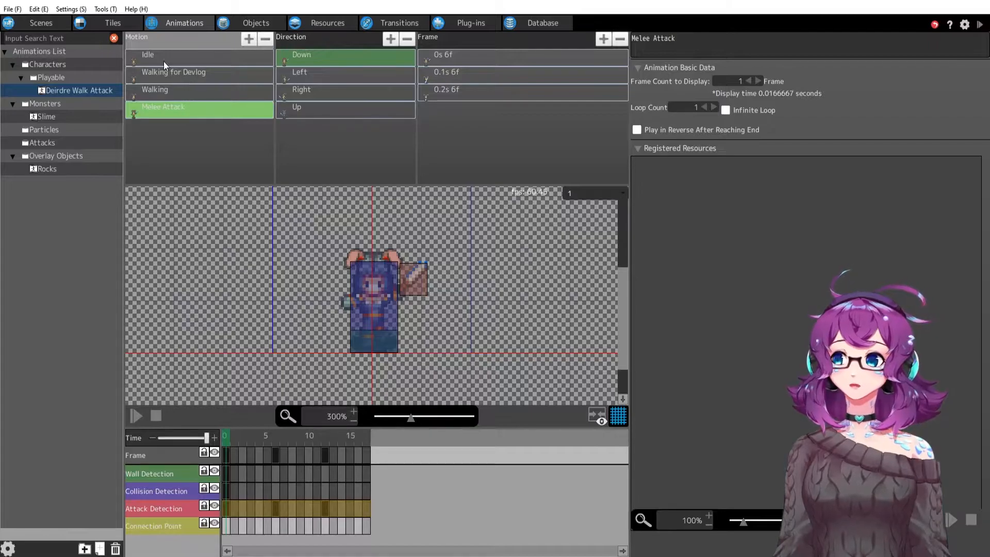
# Add a Left direction to Walking for Devlog and assign left-facing sprites to its frames
pyautogui.click(173, 72)
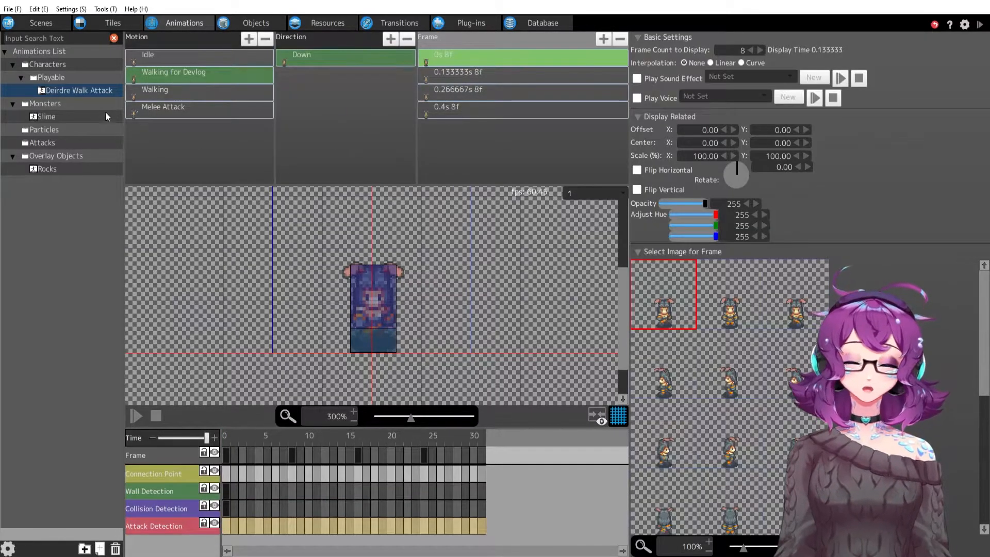
pyautogui.click(79, 91)
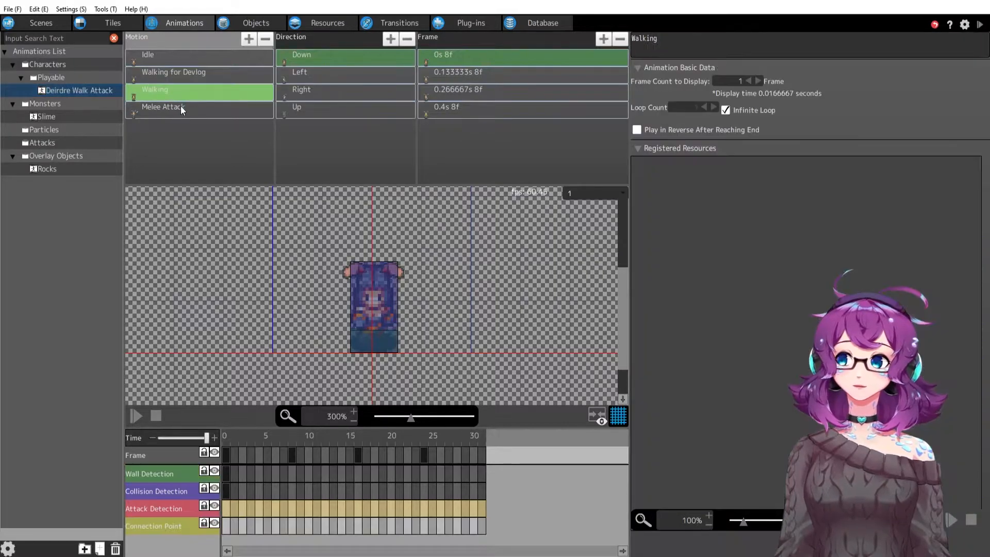
pyautogui.click(78, 90)
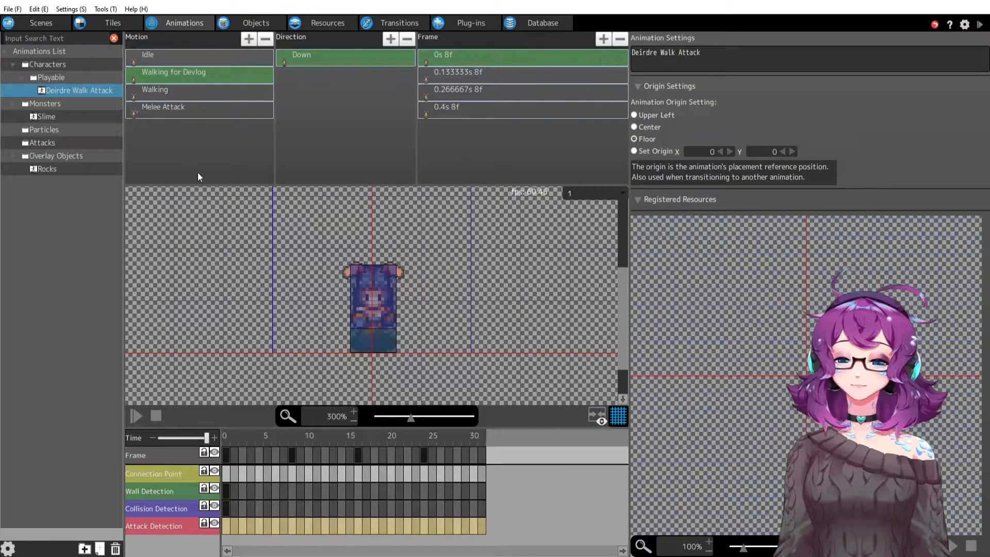
pyautogui.click(302, 55)
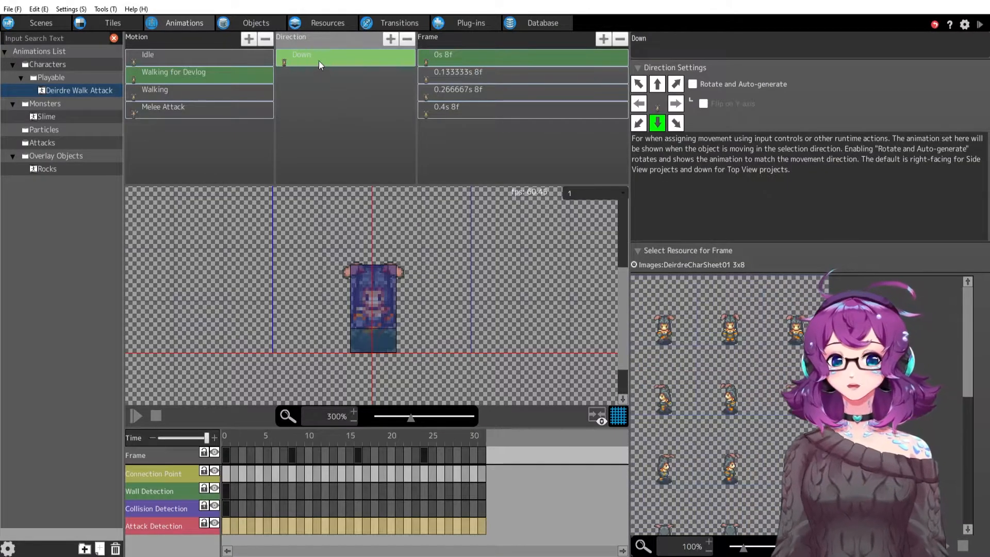
pyautogui.click(389, 39)
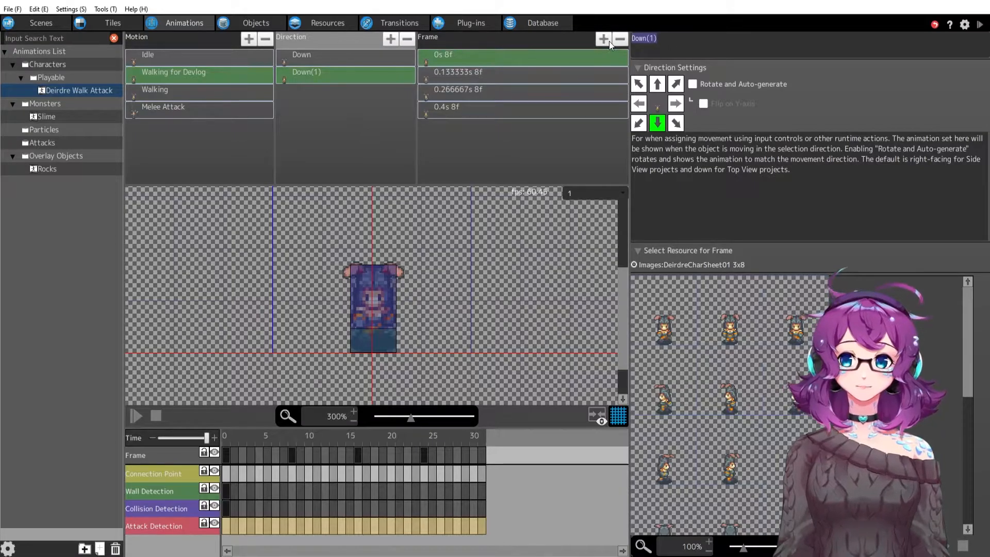
pyautogui.click(637, 103)
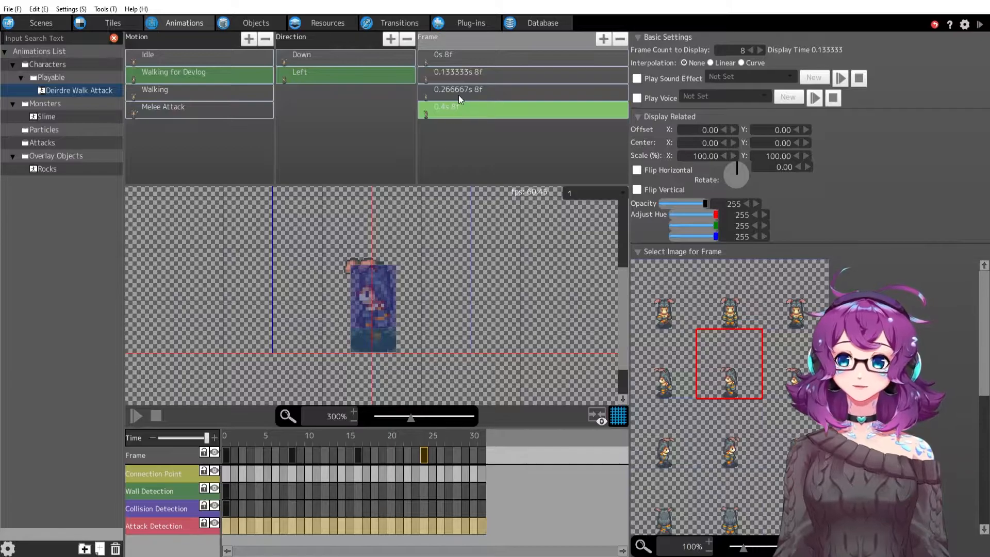
pyautogui.click(322, 72)
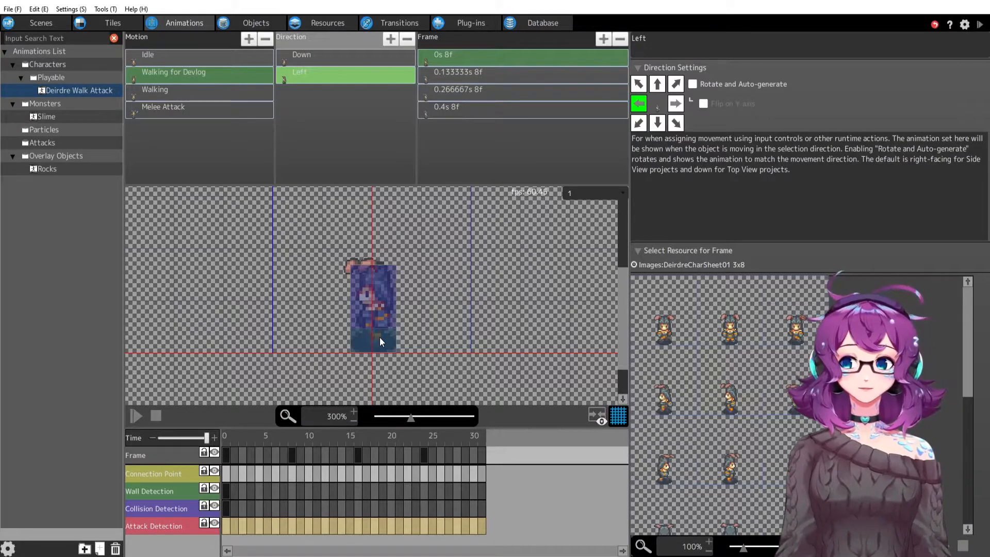
pyautogui.moveTo(376, 187)
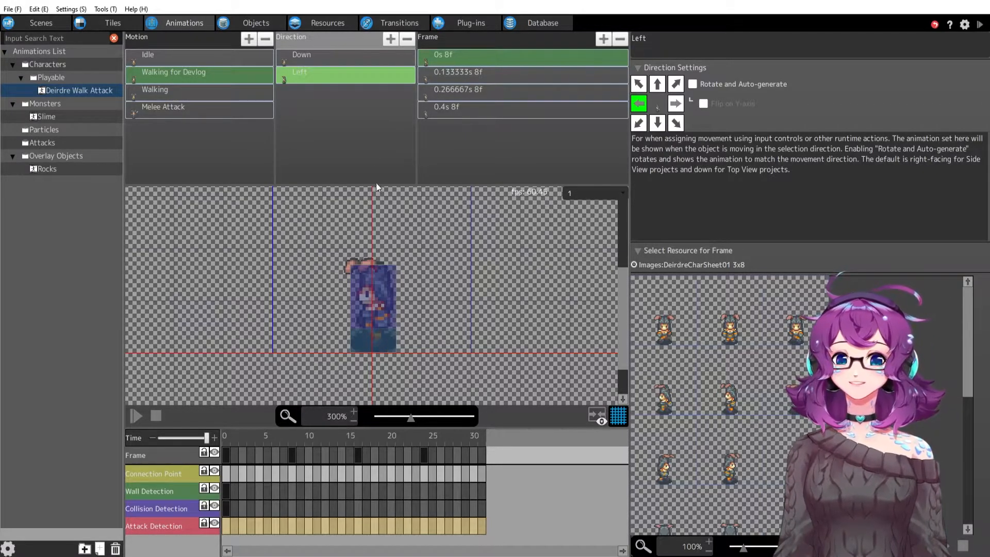
pyautogui.moveTo(378, 359)
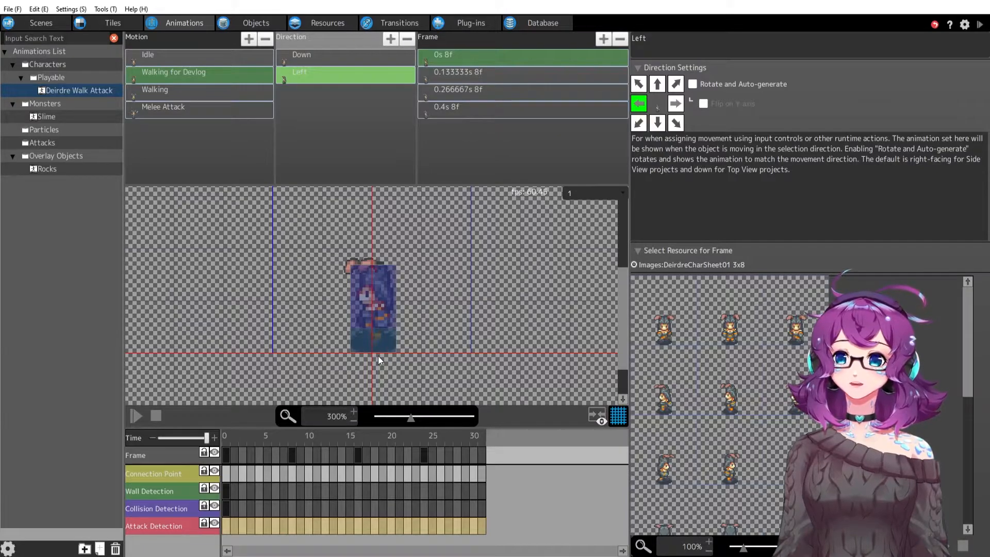
pyautogui.click(148, 54)
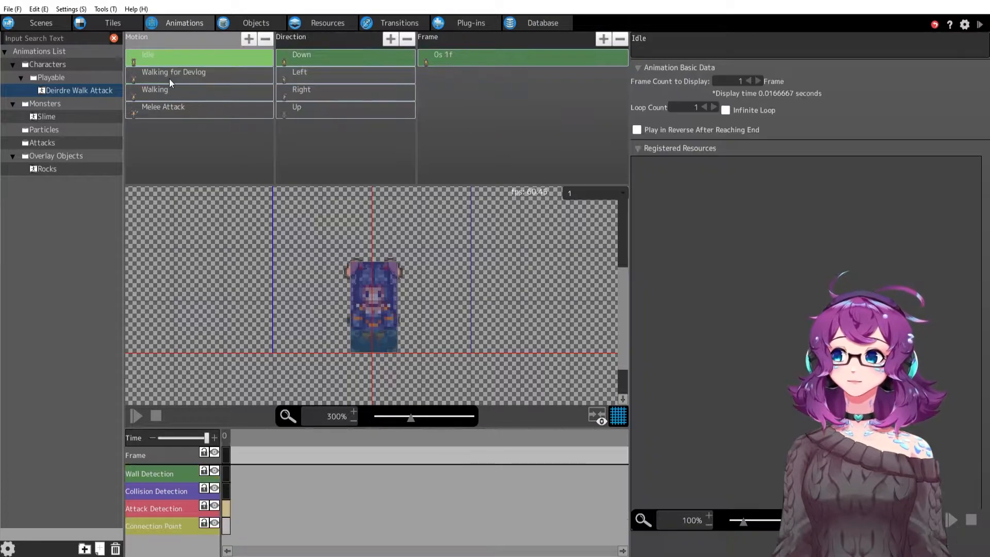
# Compare Walking for Devlog's Left direction with the Walking motion, then switch to Melee Attack
pyautogui.click(176, 89)
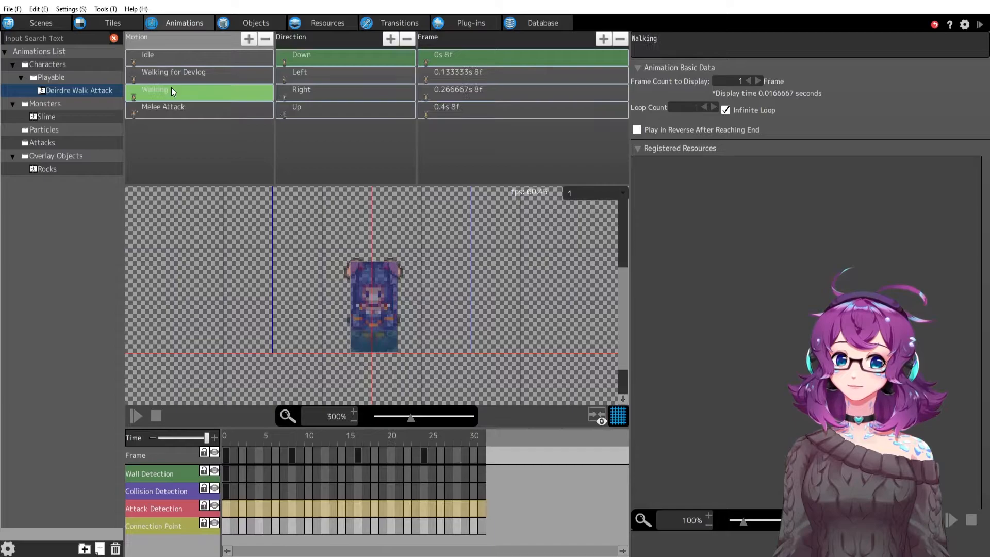
pyautogui.click(174, 72)
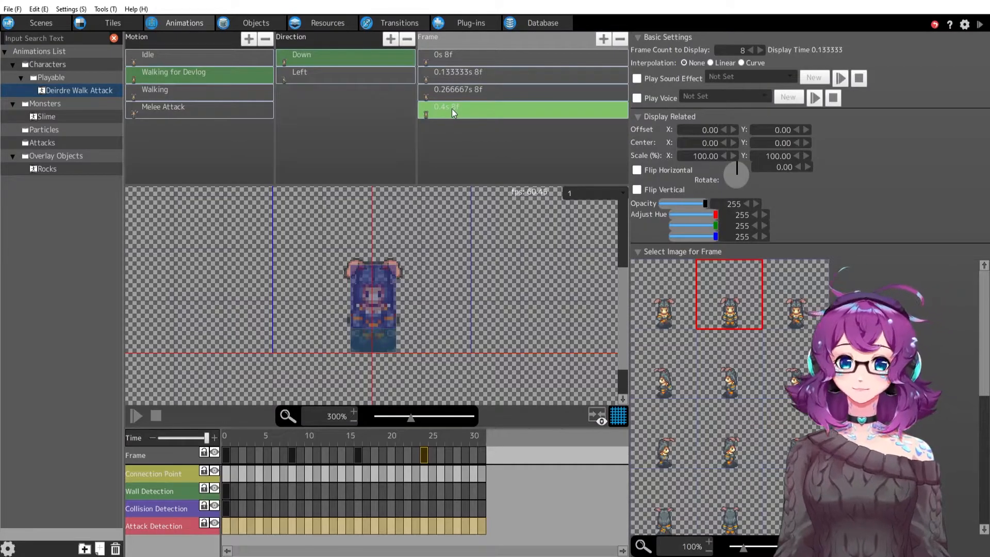
pyautogui.click(302, 72)
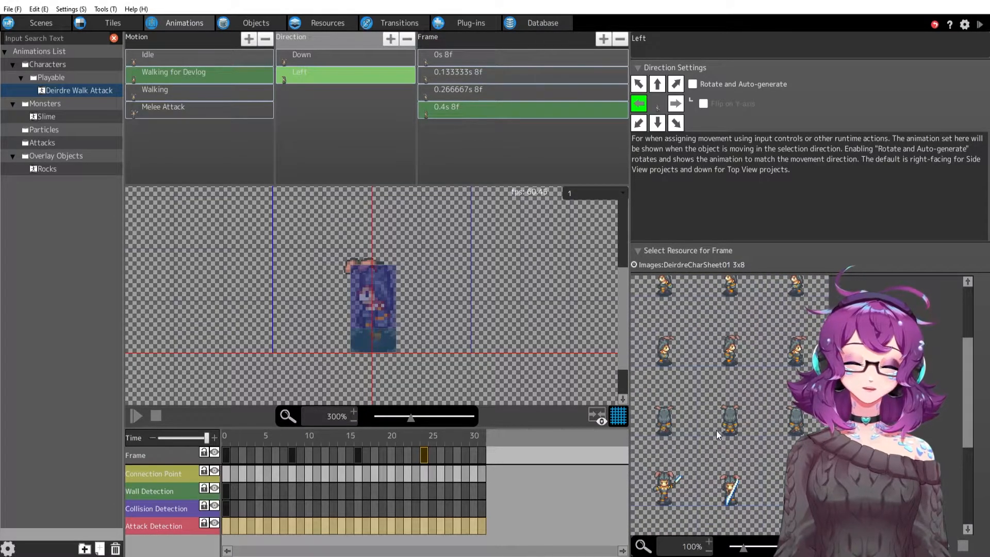
pyautogui.click(176, 89)
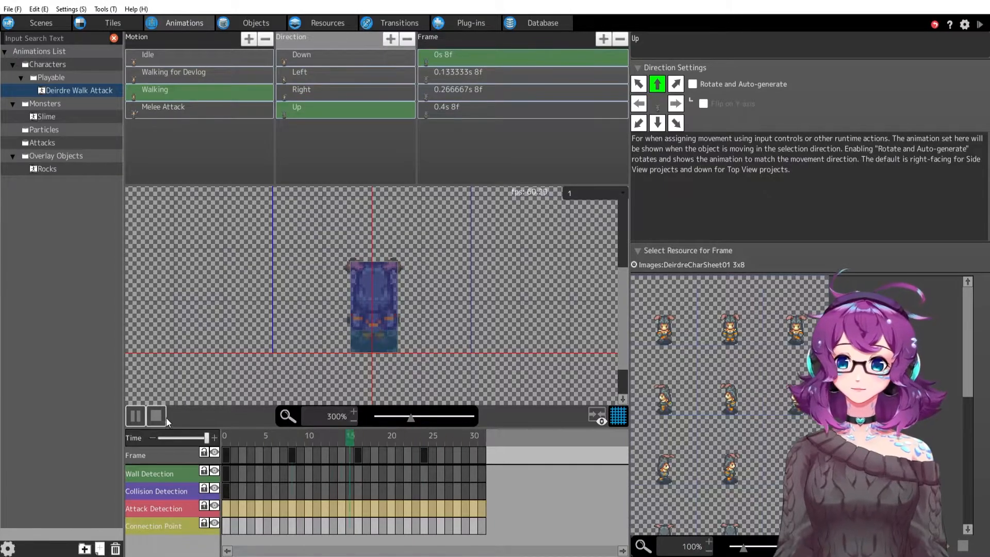
pyautogui.click(173, 71)
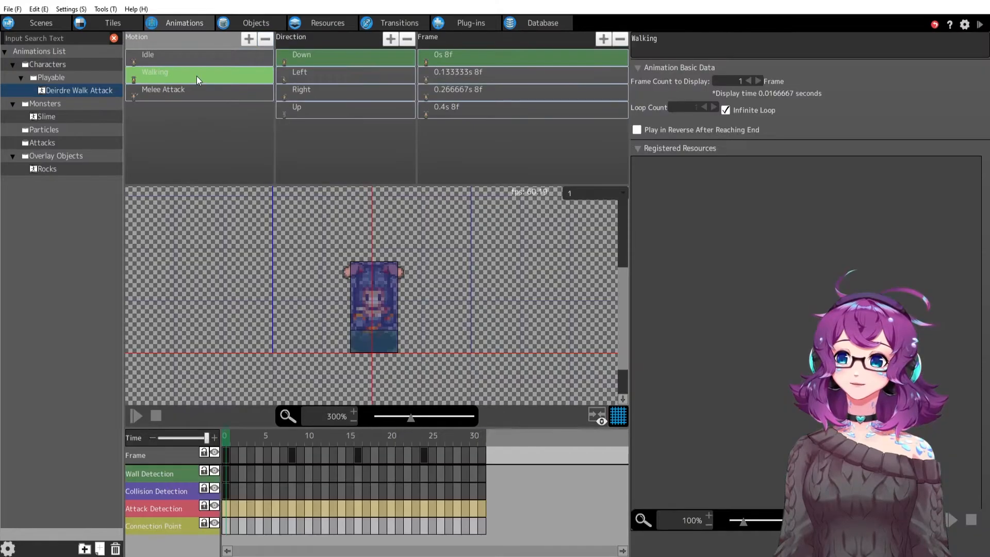
pyautogui.click(163, 89)
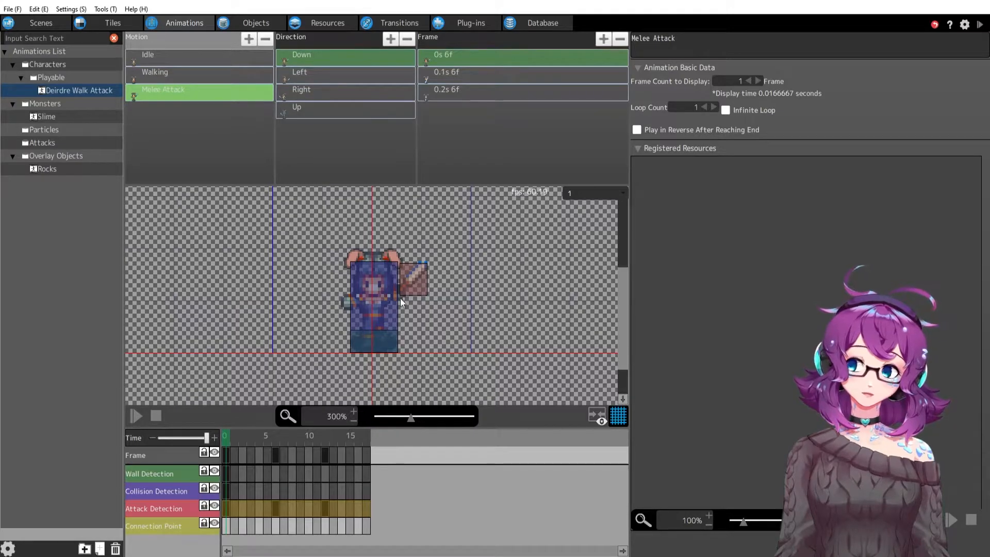
pyautogui.moveTo(415, 278)
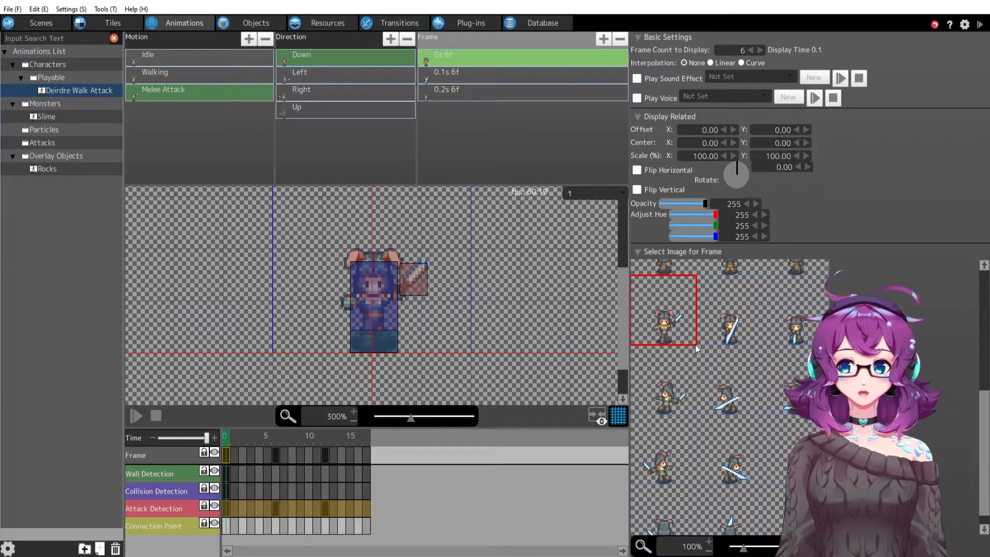
pyautogui.moveTo(675, 324)
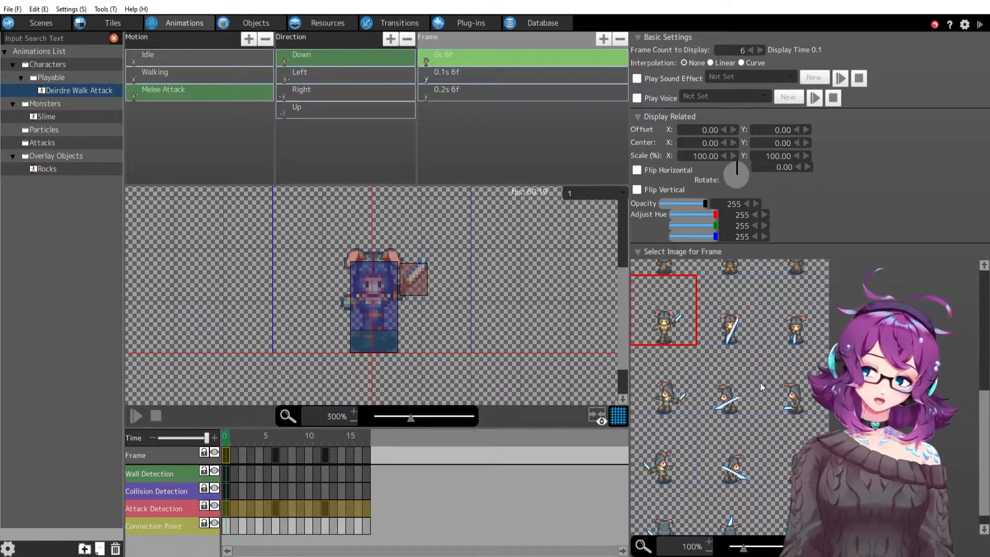
pyautogui.moveTo(422, 285)
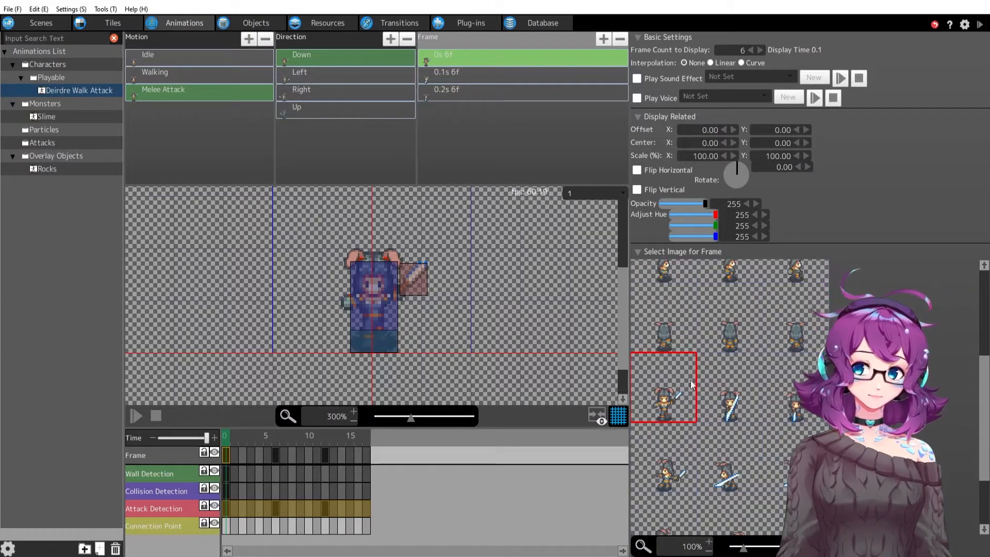
# Inspect the Attack Detection track on Melee Attack's first Down frame beside the sword
pyautogui.scroll(-3)
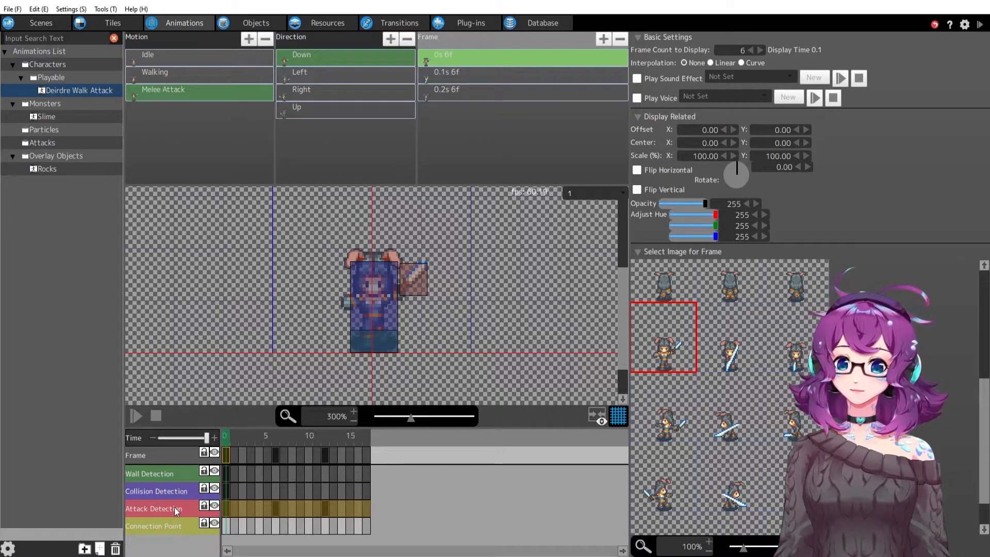
pyautogui.rightClick(176, 512)
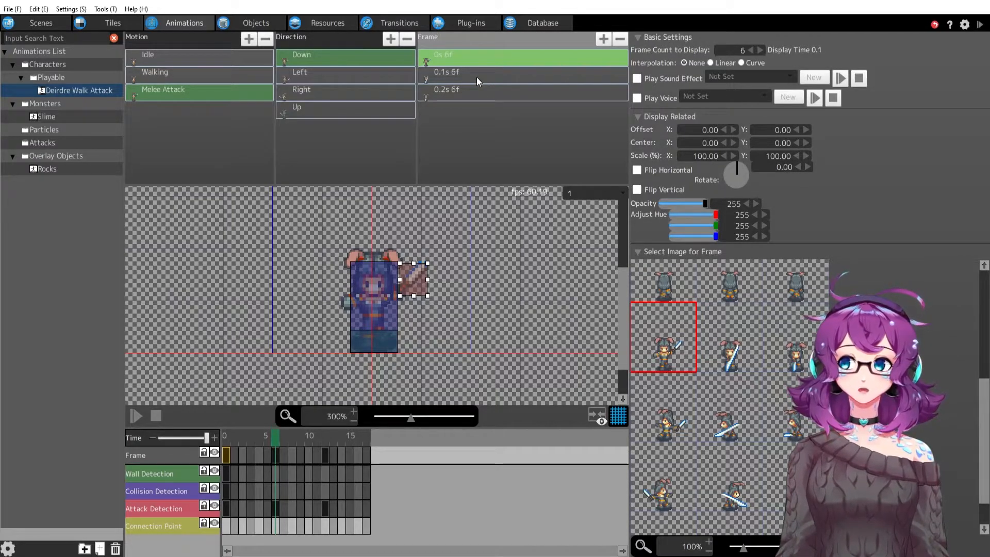
pyautogui.click(446, 71)
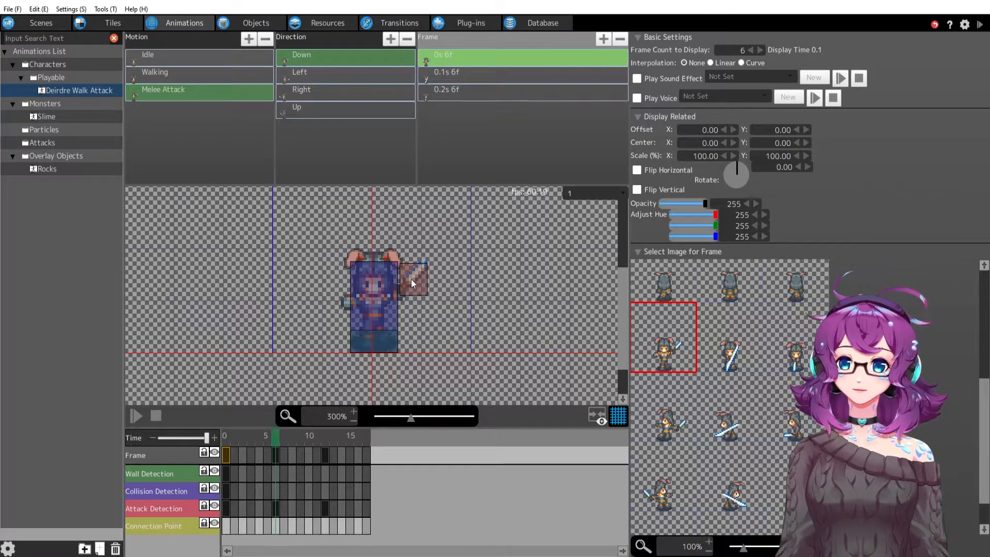
# Add an Attack Detection keyframe on the second Down frame at 0.1s
pyautogui.click(445, 72)
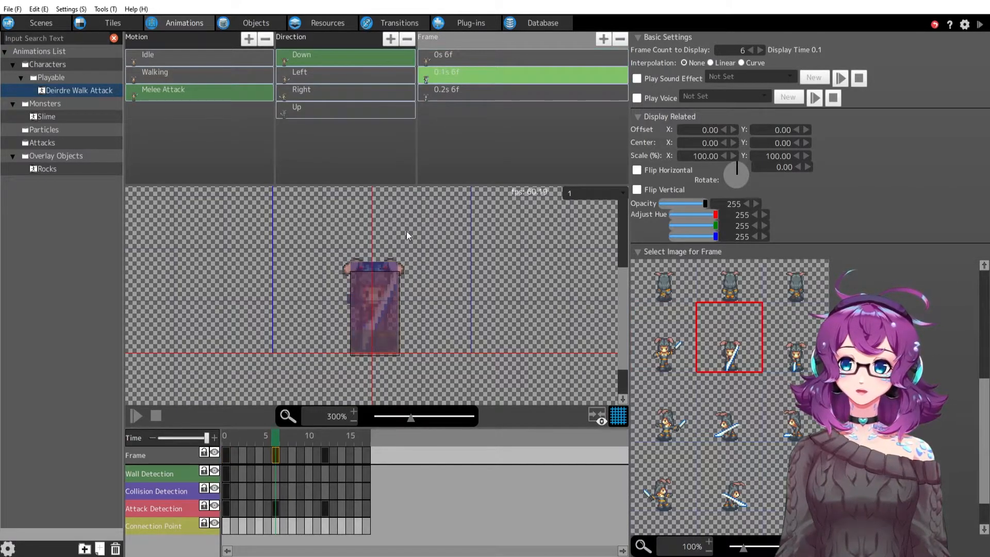
pyautogui.click(274, 508)
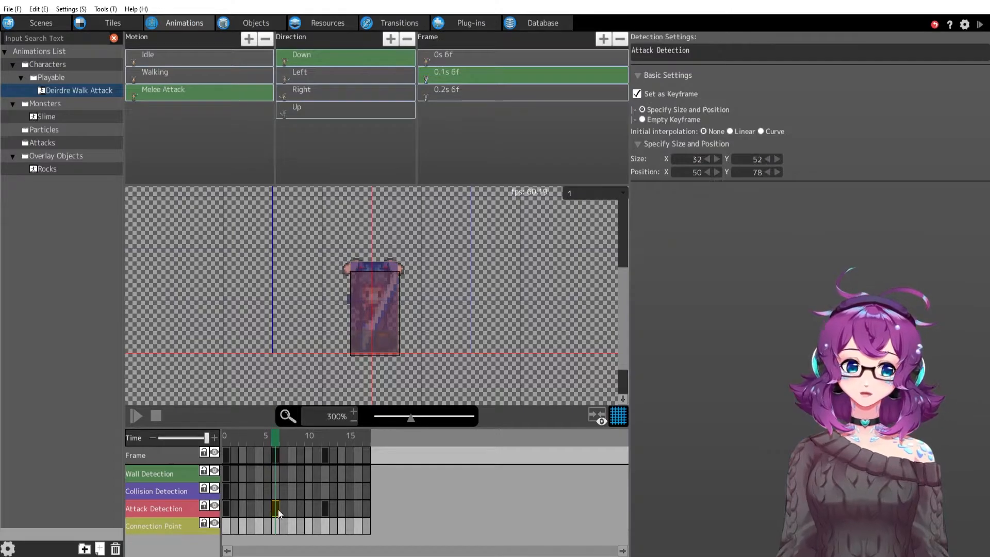
pyautogui.rightClick(276, 509)
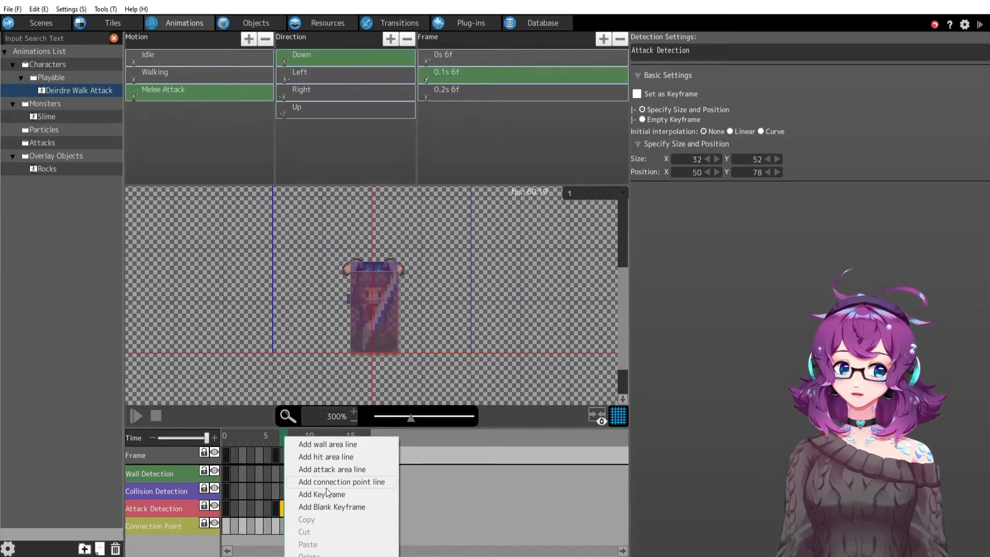
pyautogui.click(359, 284)
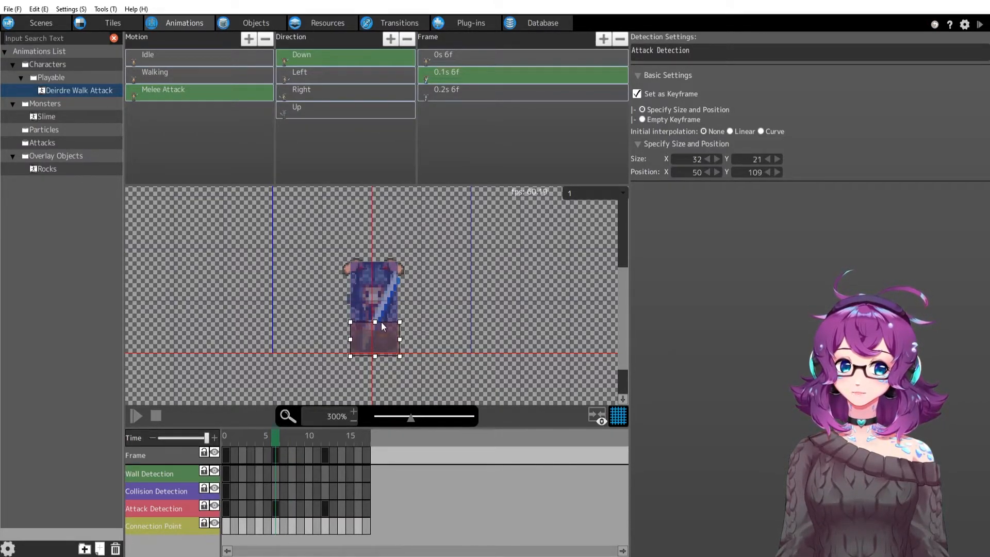
# Resize the attack box to 32×25 and position it low beside Deirdre's sword
pyautogui.moveTo(381, 327); pyautogui.dragTo(378, 360)
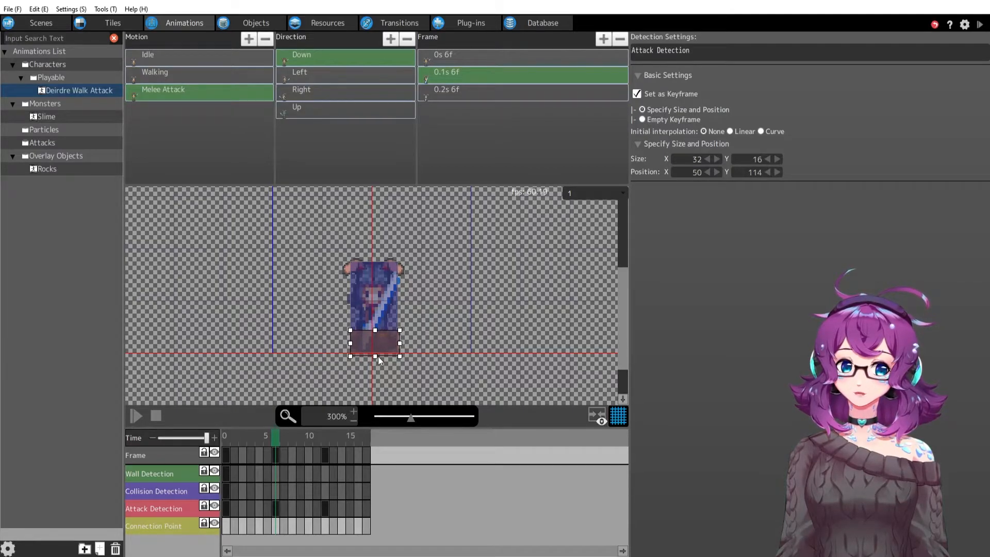
pyautogui.moveTo(375, 359); pyautogui.dragTo(384, 372)
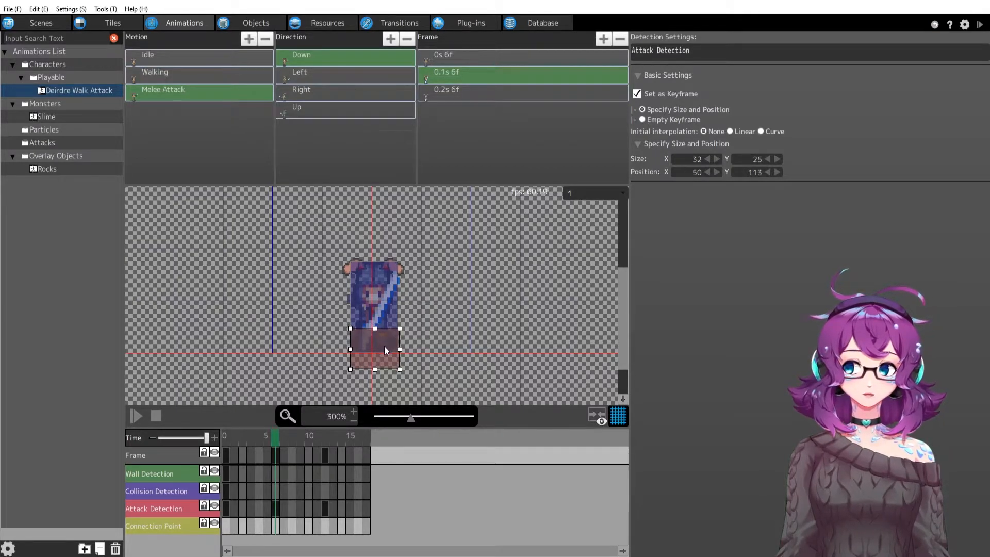
pyautogui.moveTo(373, 350); pyautogui.dragTo(399, 346)
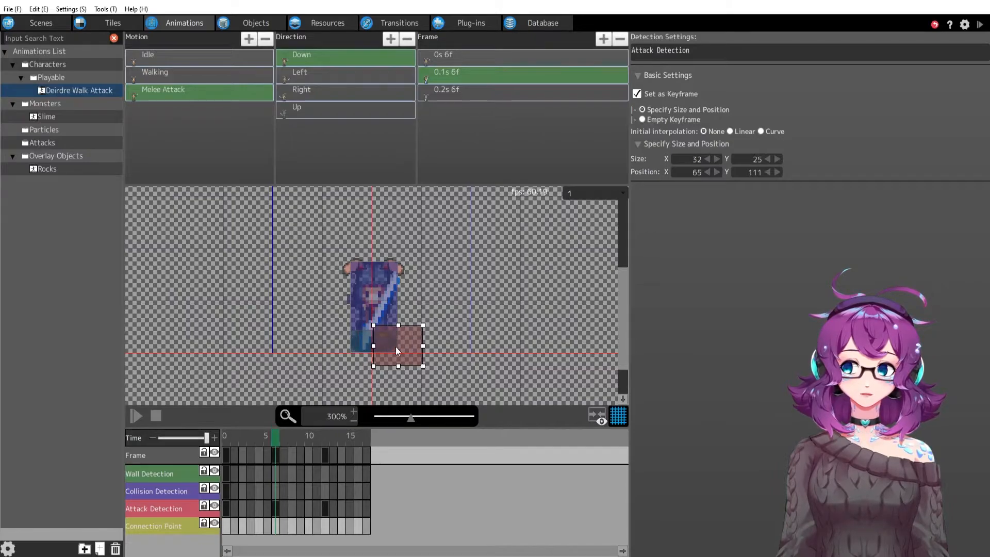
pyautogui.moveTo(398, 346); pyautogui.dragTo(375, 334)
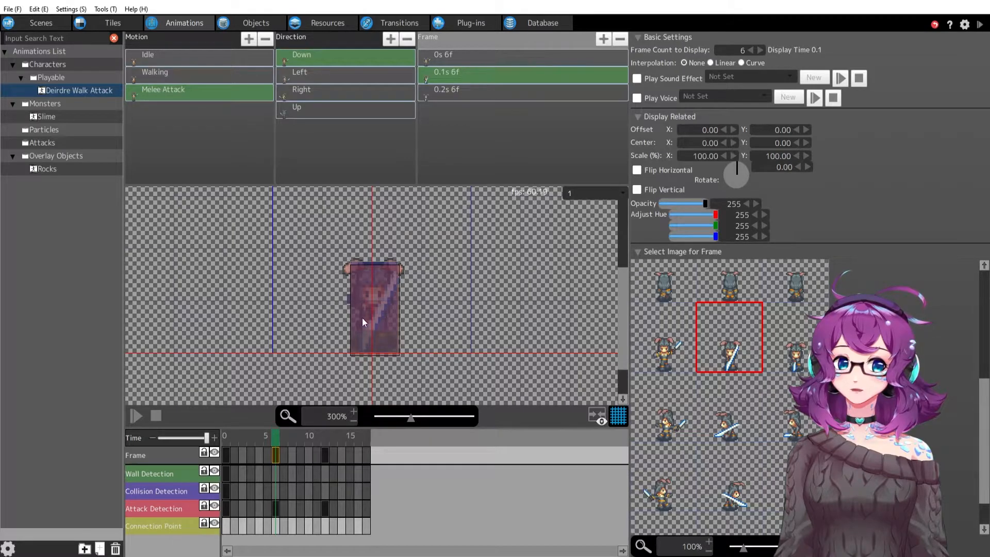
pyautogui.click(505, 89)
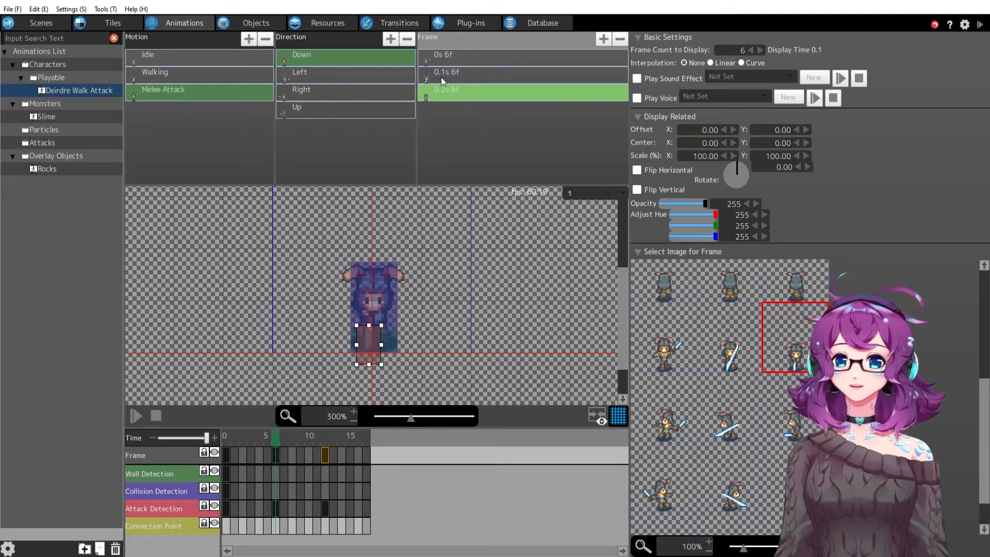
# Inspect the third frame's 16×24 attack box, then check the Left, Right and Up directions
pyautogui.click(325, 505)
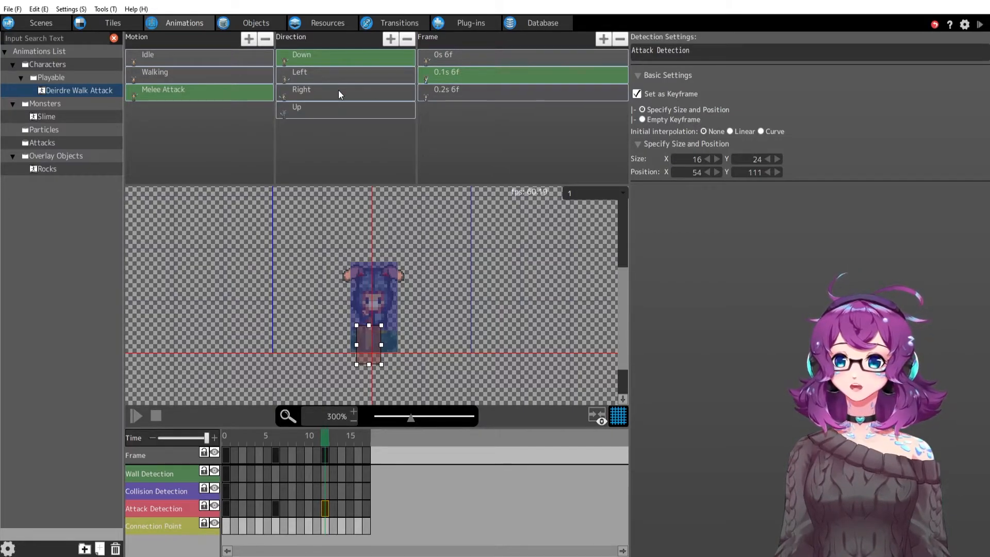
pyautogui.click(299, 71)
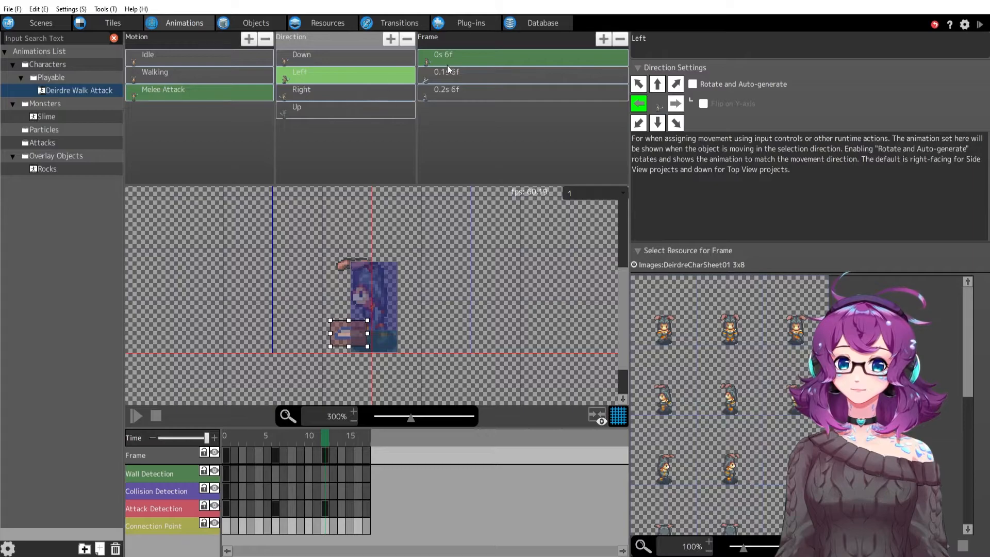
pyautogui.click(301, 88)
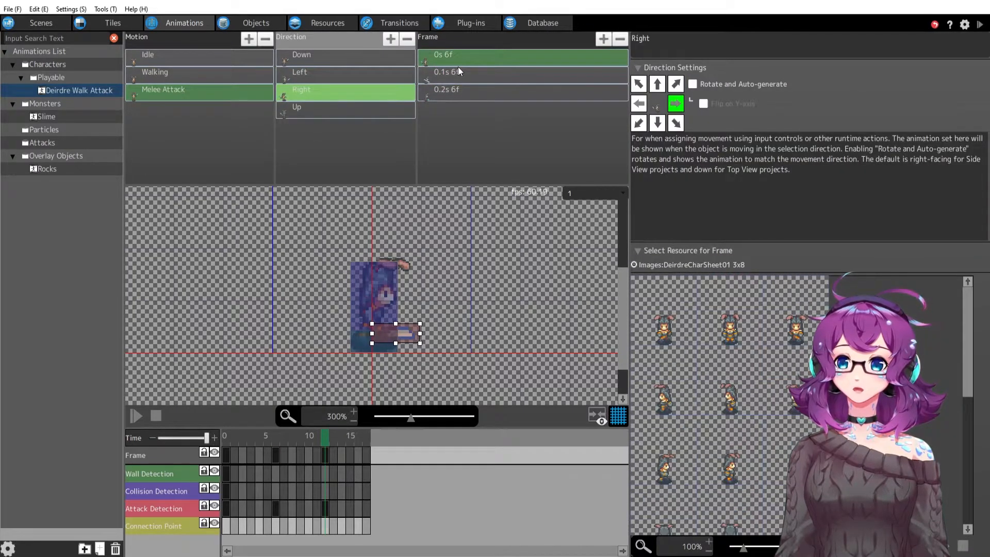
pyautogui.click(297, 106)
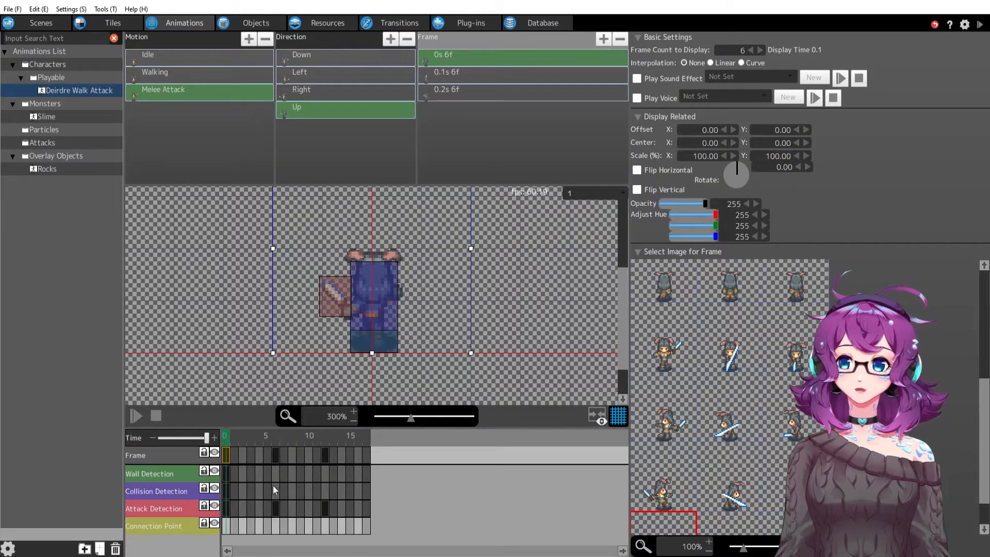
pyautogui.moveTo(228, 478)
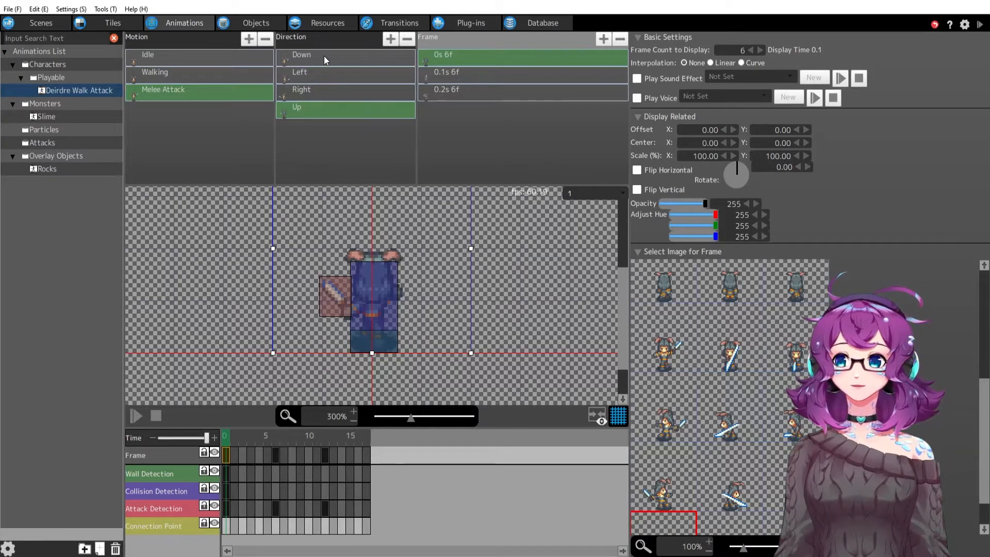
# Preview the Down Melee Attack playing, then switch to Deirdre's object action programs
pyautogui.click(302, 55)
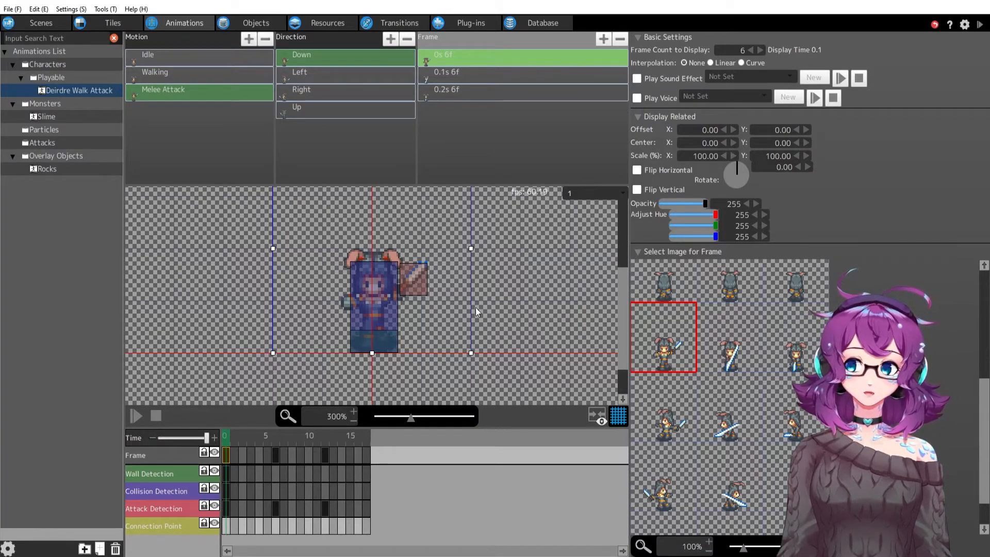
pyautogui.moveTo(477, 302)
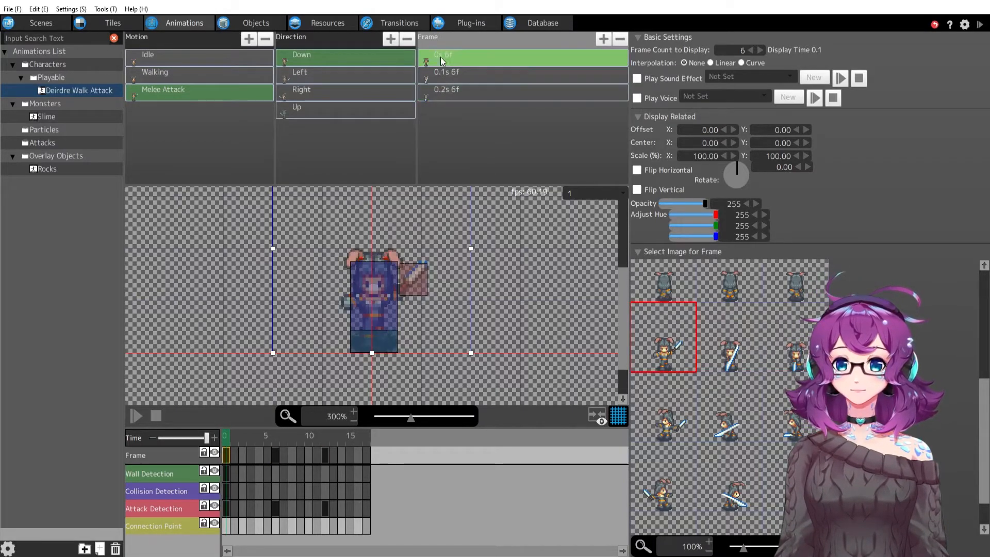
pyautogui.click(136, 415)
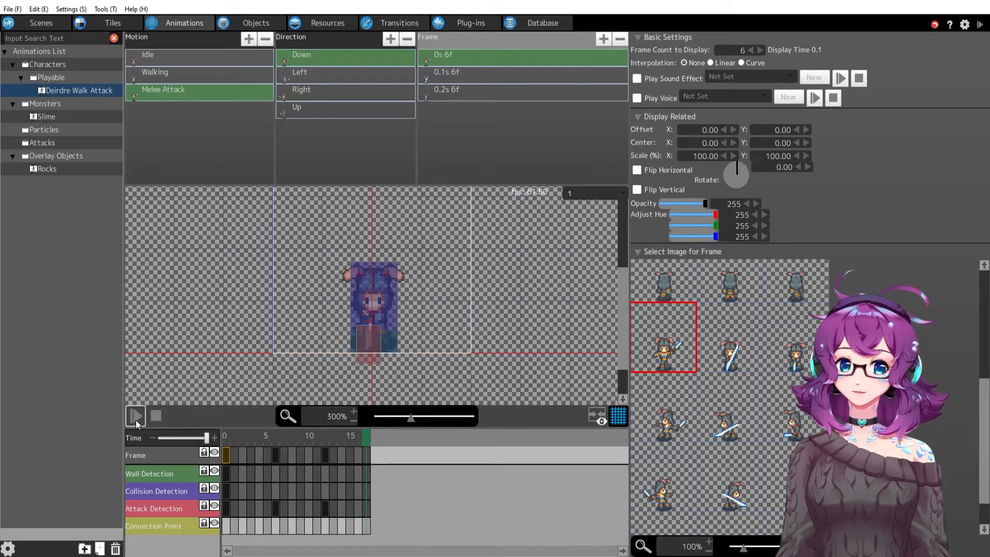
pyautogui.click(135, 415)
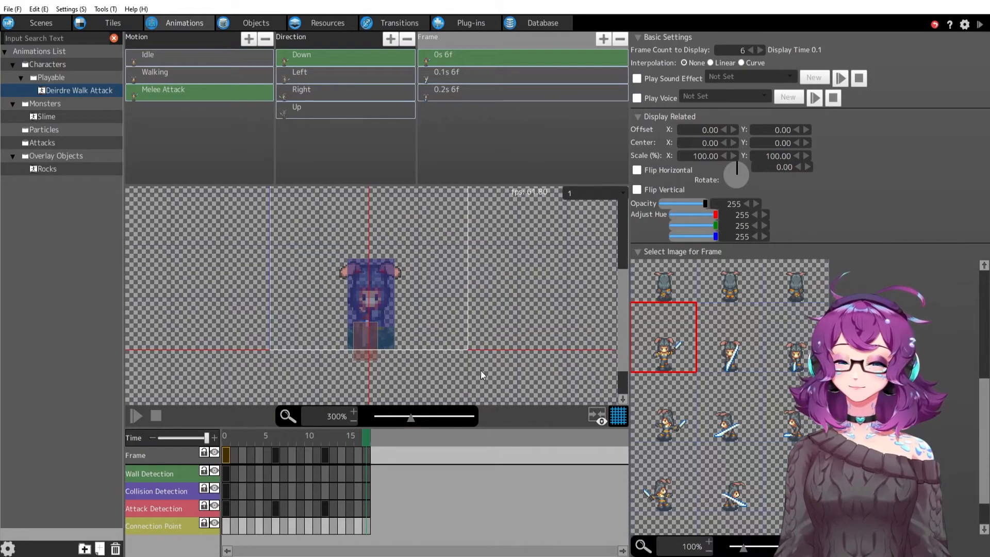
pyautogui.click(254, 23)
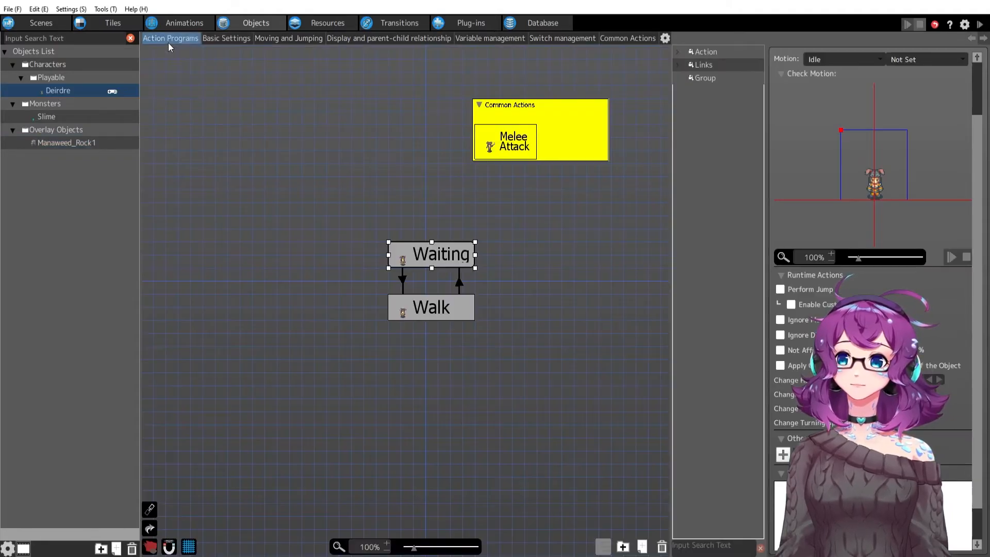
# View the Melee Attack common action, set to ignore move input and direction change
pyautogui.click(505, 141)
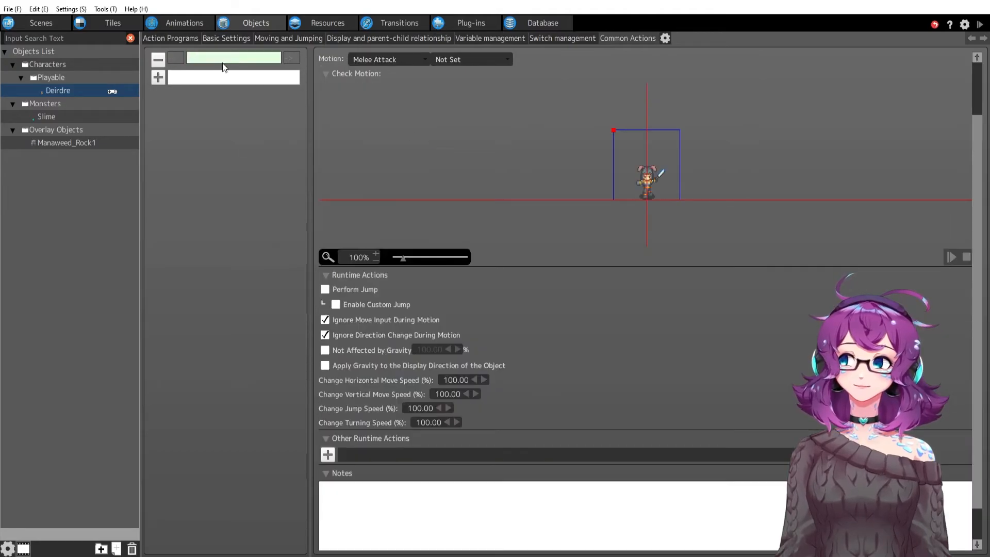
pyautogui.click(184, 23)
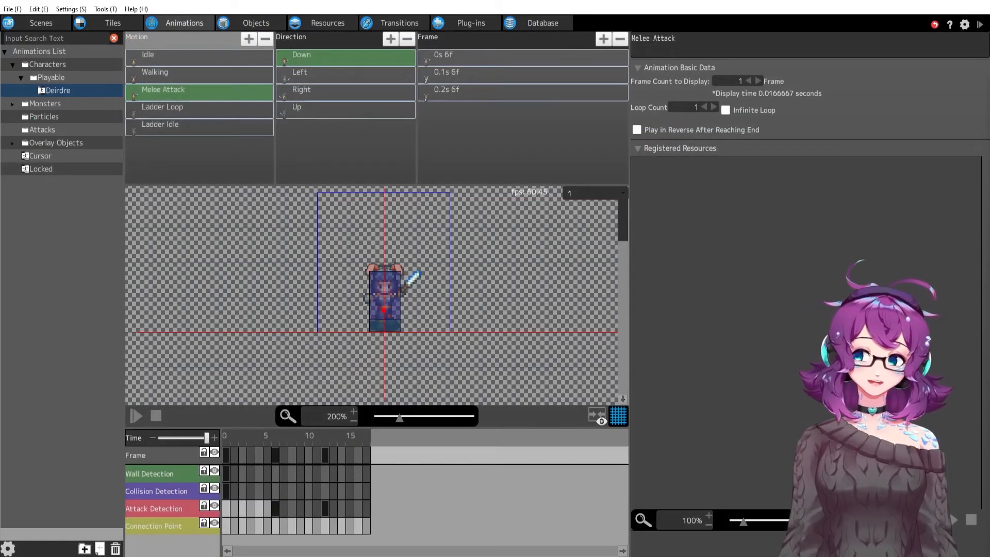